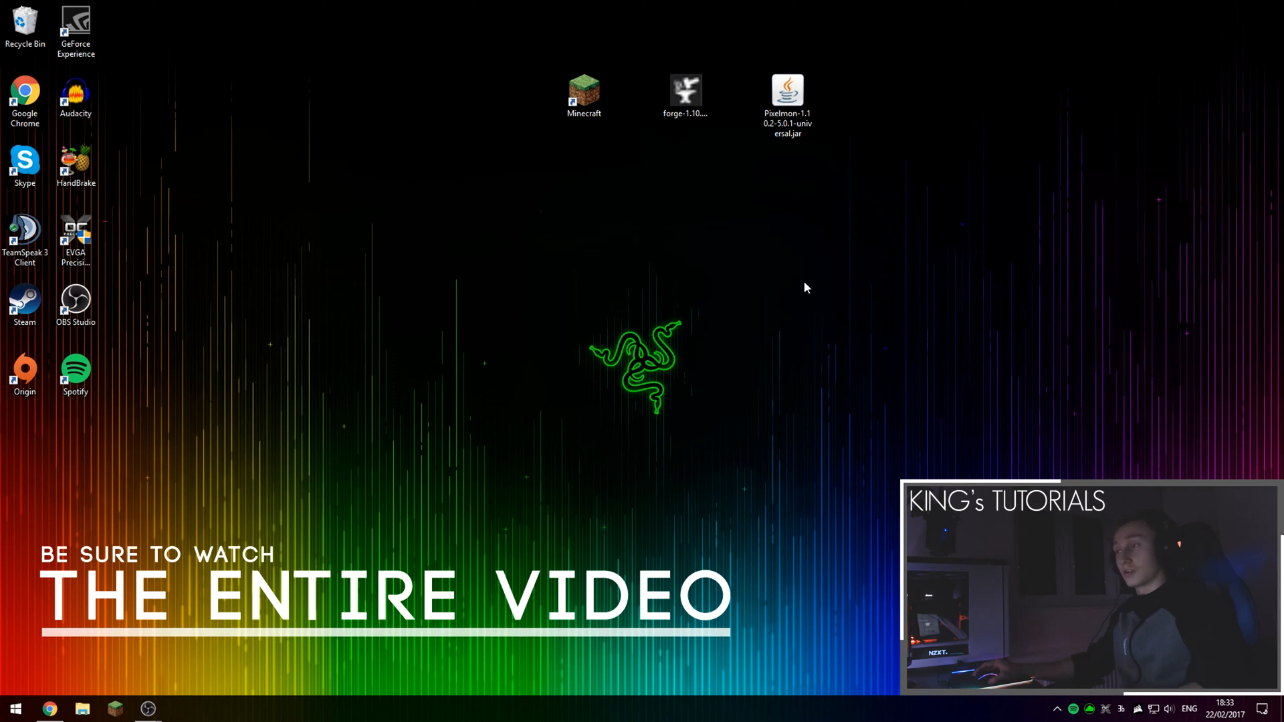
{"action": "mouse_move", "coordinate": [782, 279]}
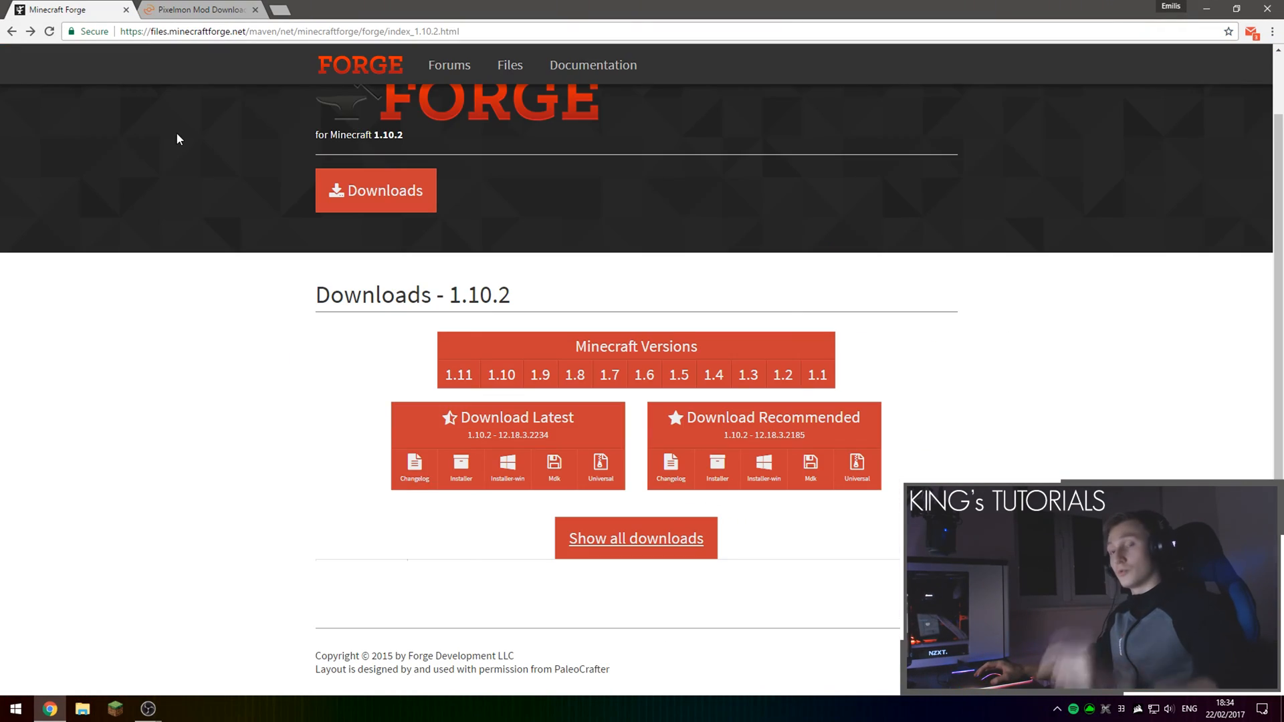
{"action": "mouse_move", "coordinate": [224, 164]}
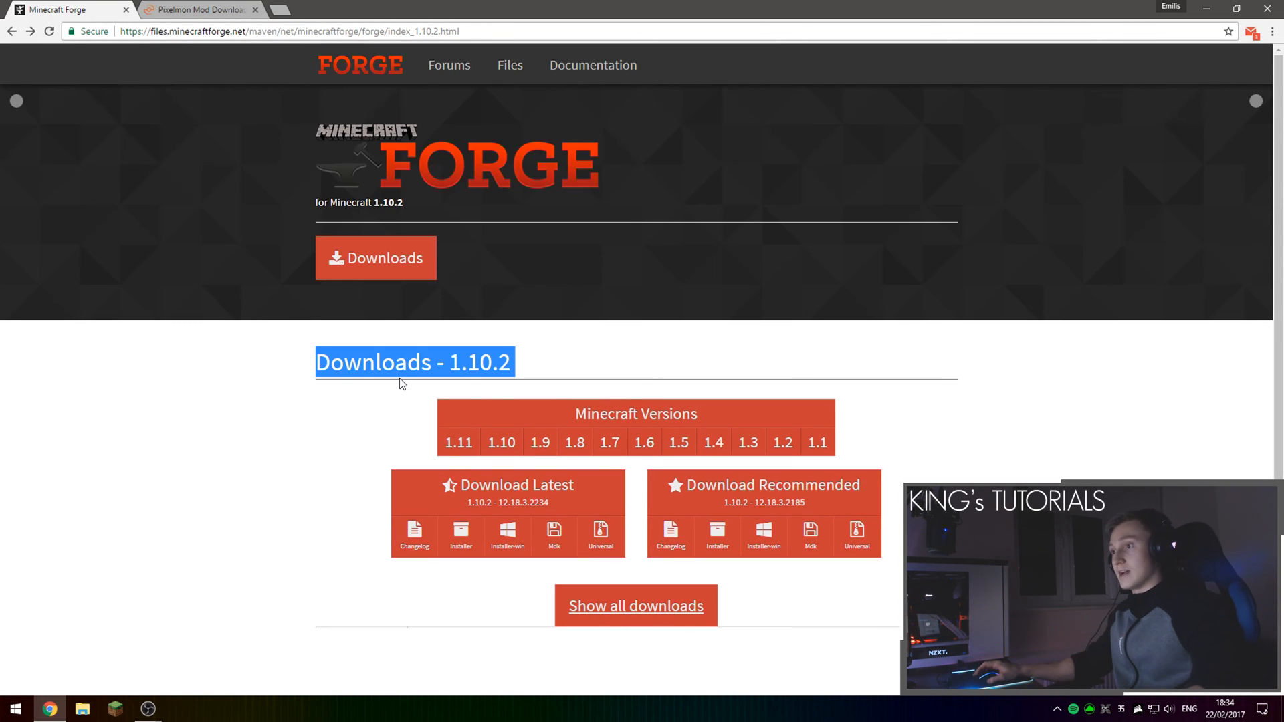
- Download the latest Forge 1.10.2 Windows installer, skipping the adfoc.us advert, then go to Pixelmon downloads
{"action": "double_click", "coordinate": [479, 362]}
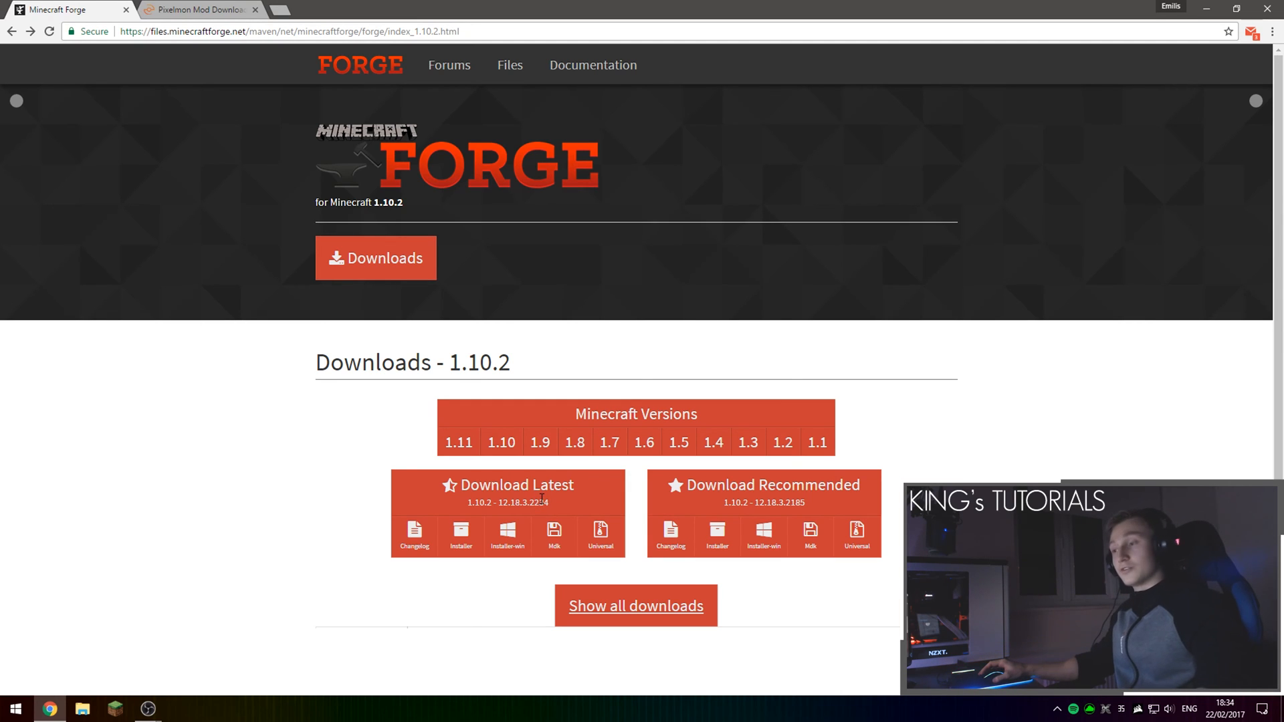
{"action": "mouse_move", "coordinate": [508, 545]}
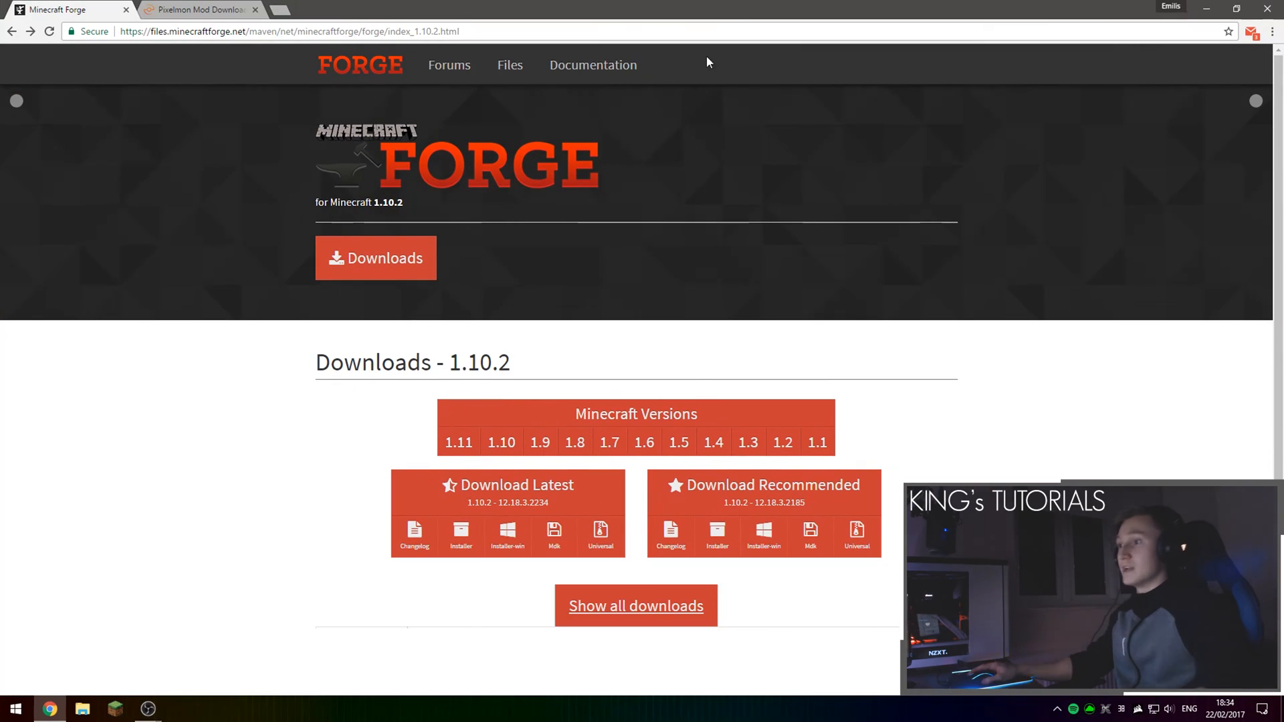
{"action": "mouse_move", "coordinate": [290, 419]}
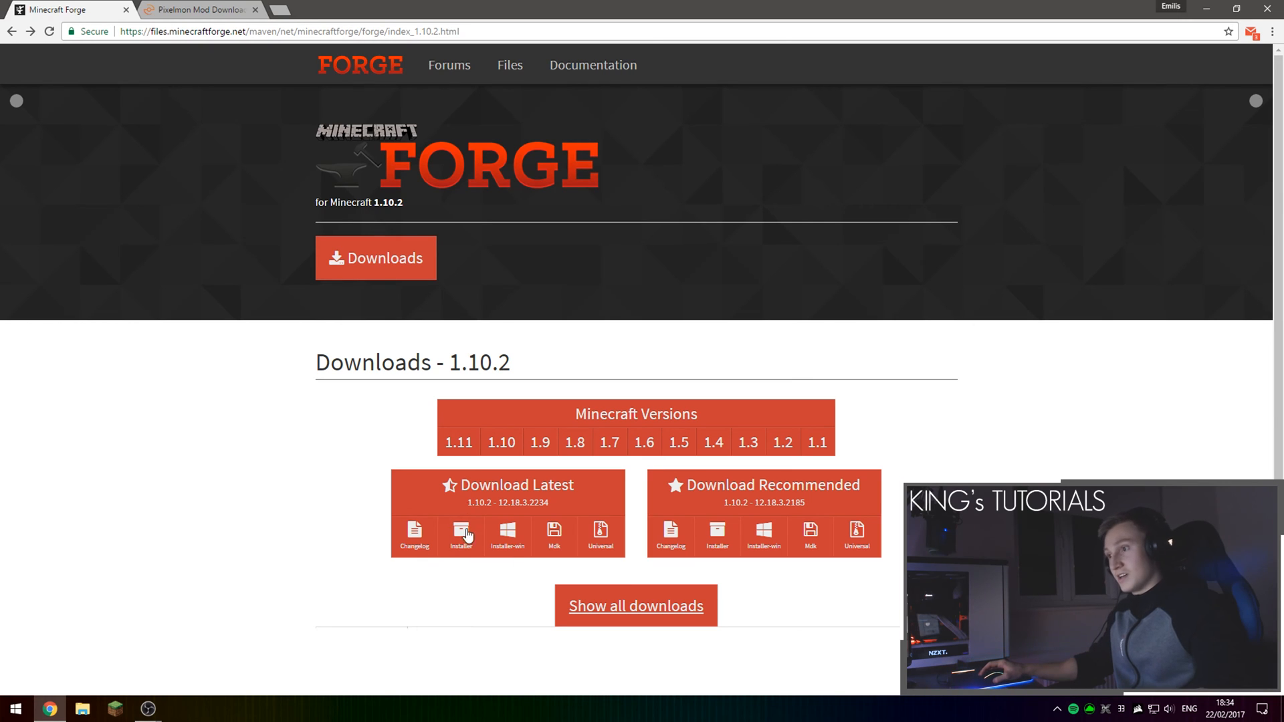
{"action": "mouse_move", "coordinate": [472, 531]}
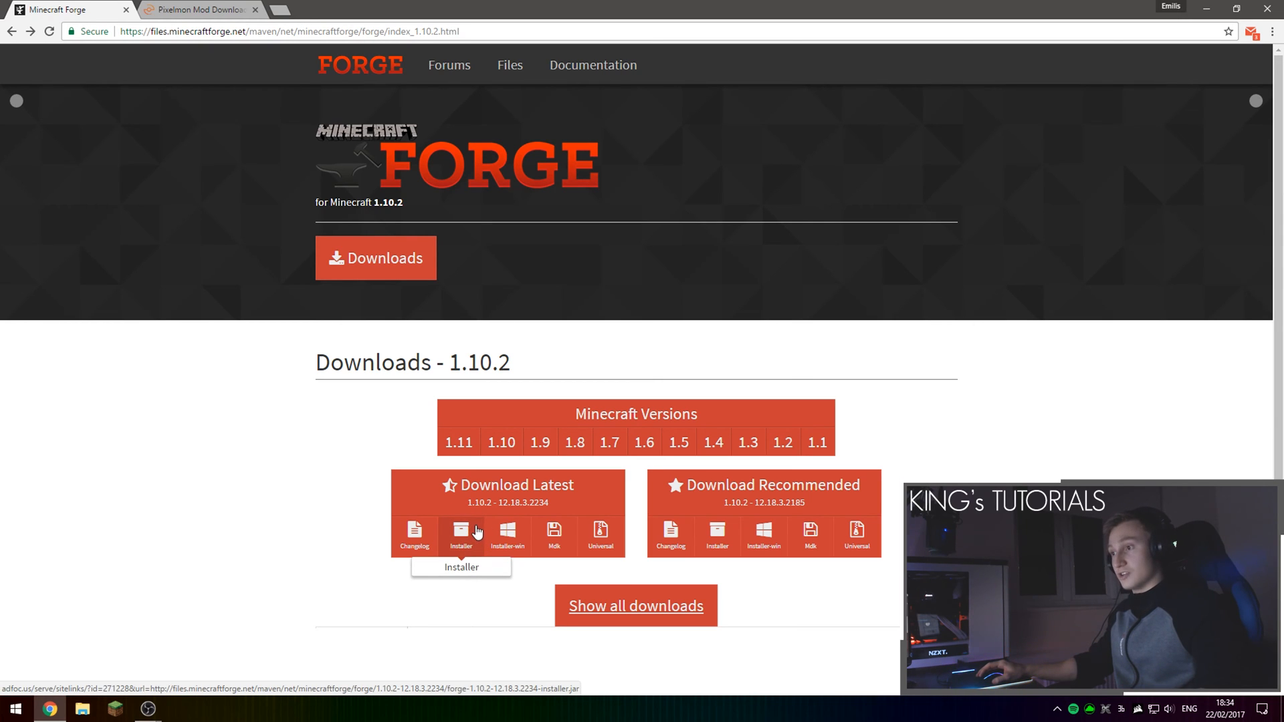
{"action": "mouse_move", "coordinate": [520, 538]}
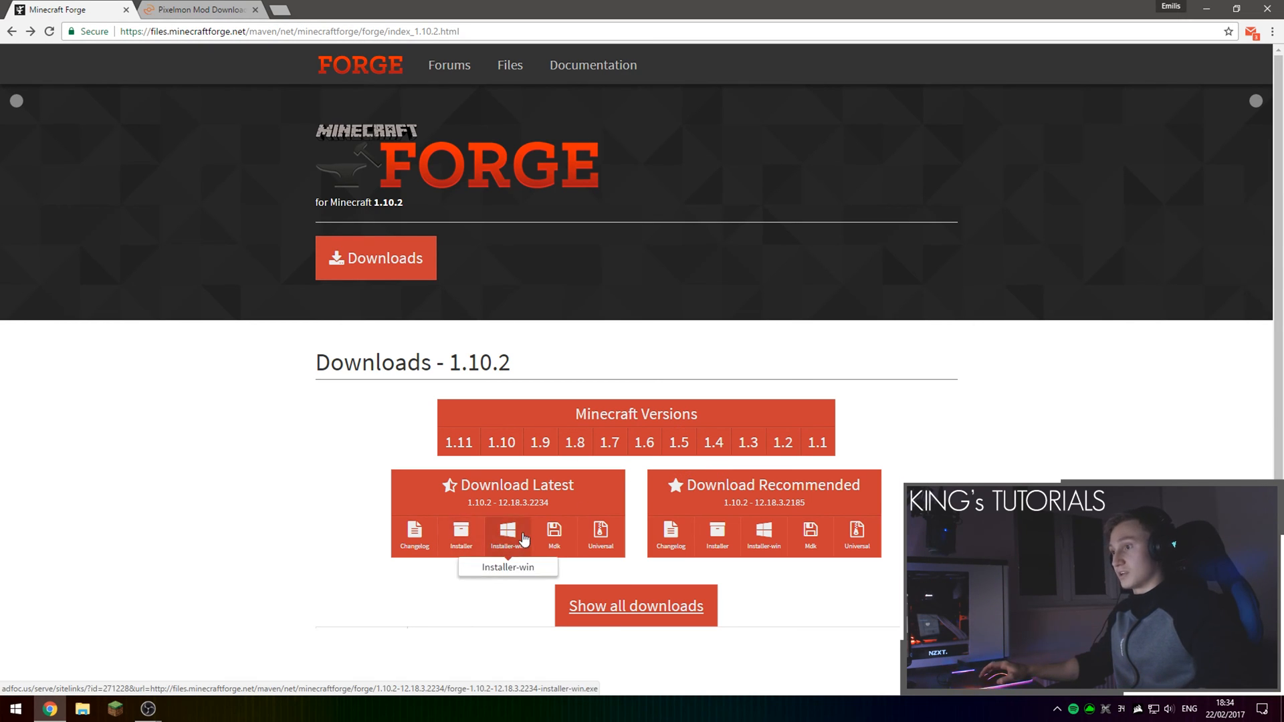
{"action": "left_click", "coordinate": [508, 534]}
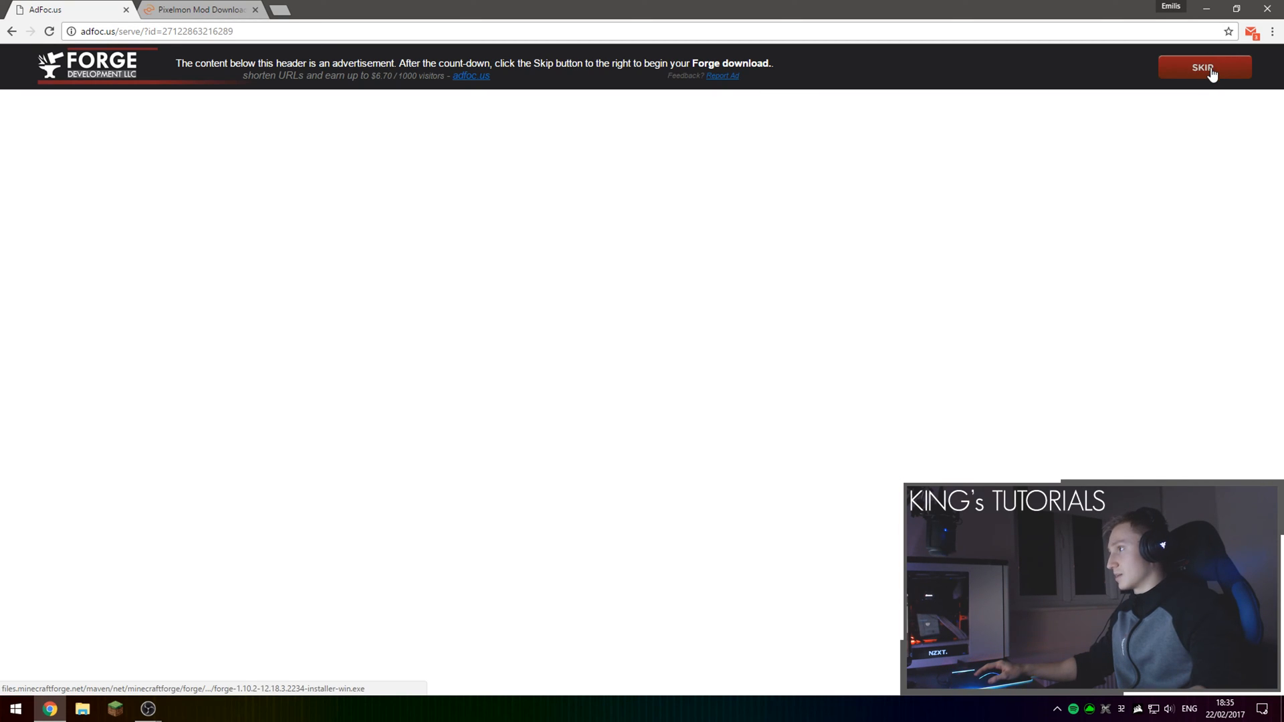
{"action": "left_click", "coordinate": [1202, 66]}
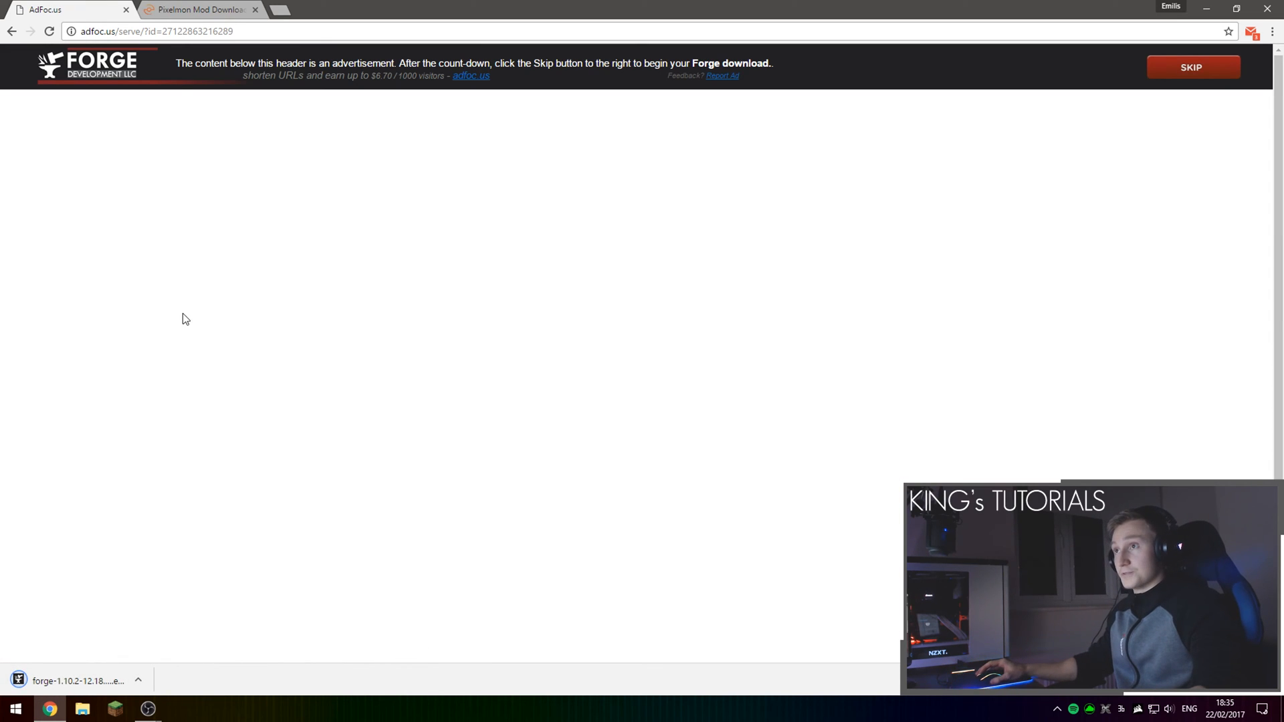
{"action": "left_click", "coordinate": [201, 9]}
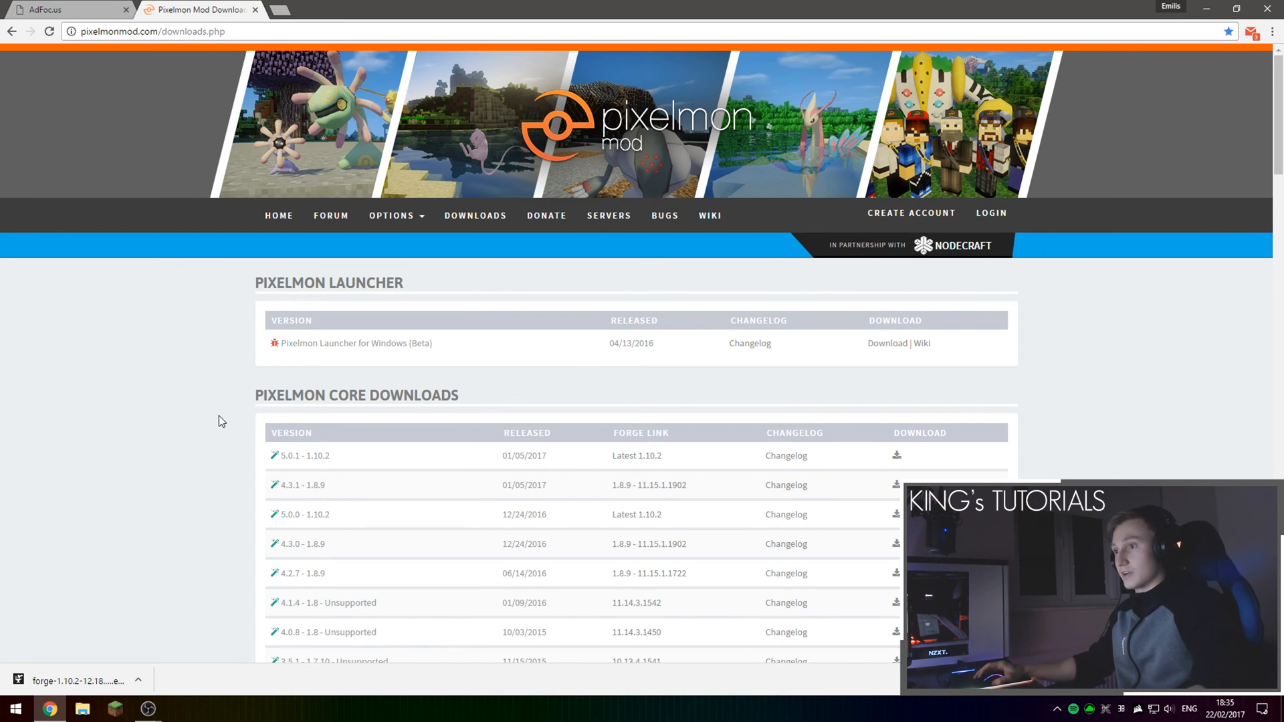
{"action": "mouse_move", "coordinate": [352, 459]}
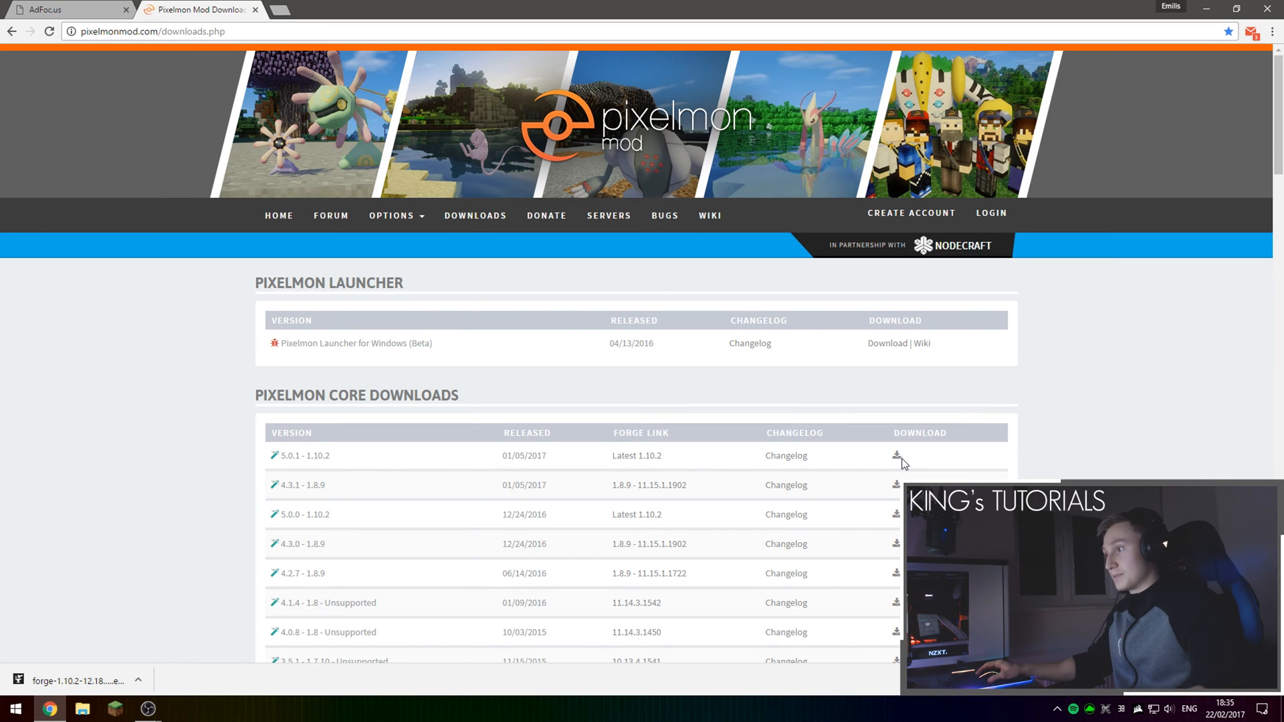
- Download Pixelmon 5.0.1 for Minecraft 1.10.2 via its mirror page
{"action": "left_click", "coordinate": [897, 456]}
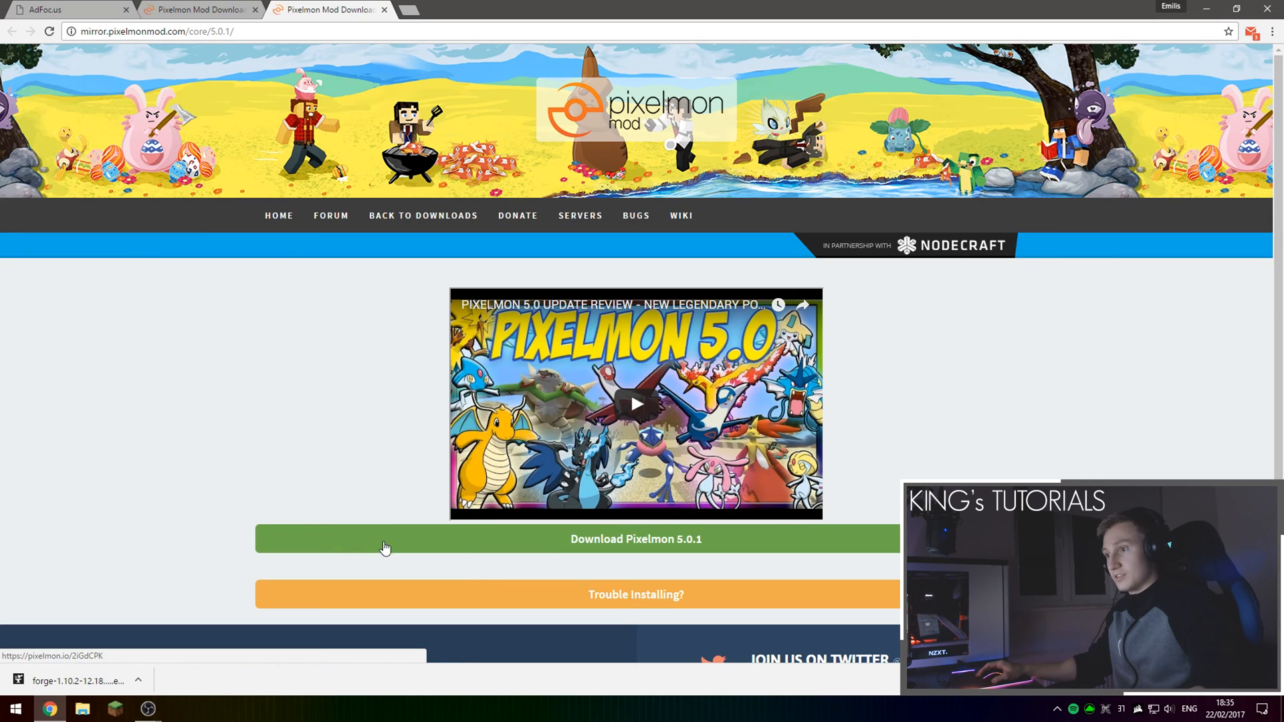
{"action": "left_click", "coordinate": [502, 540]}
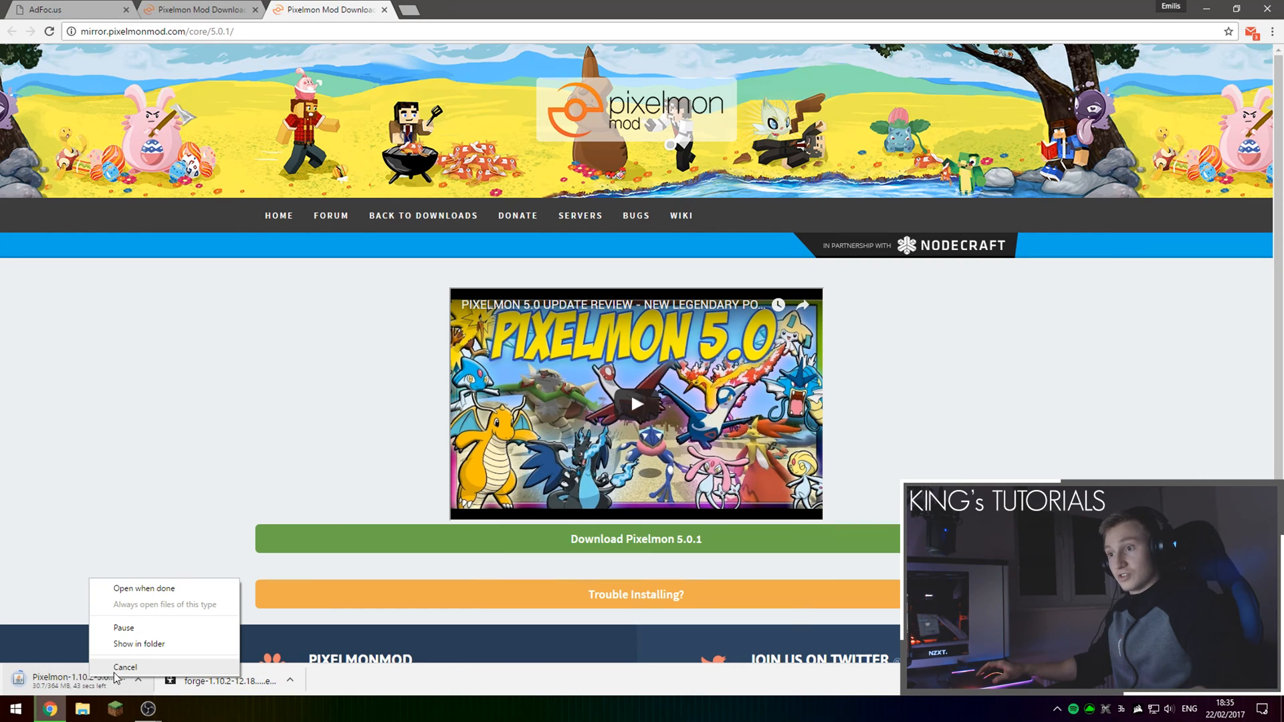
{"action": "left_click", "coordinate": [125, 667]}
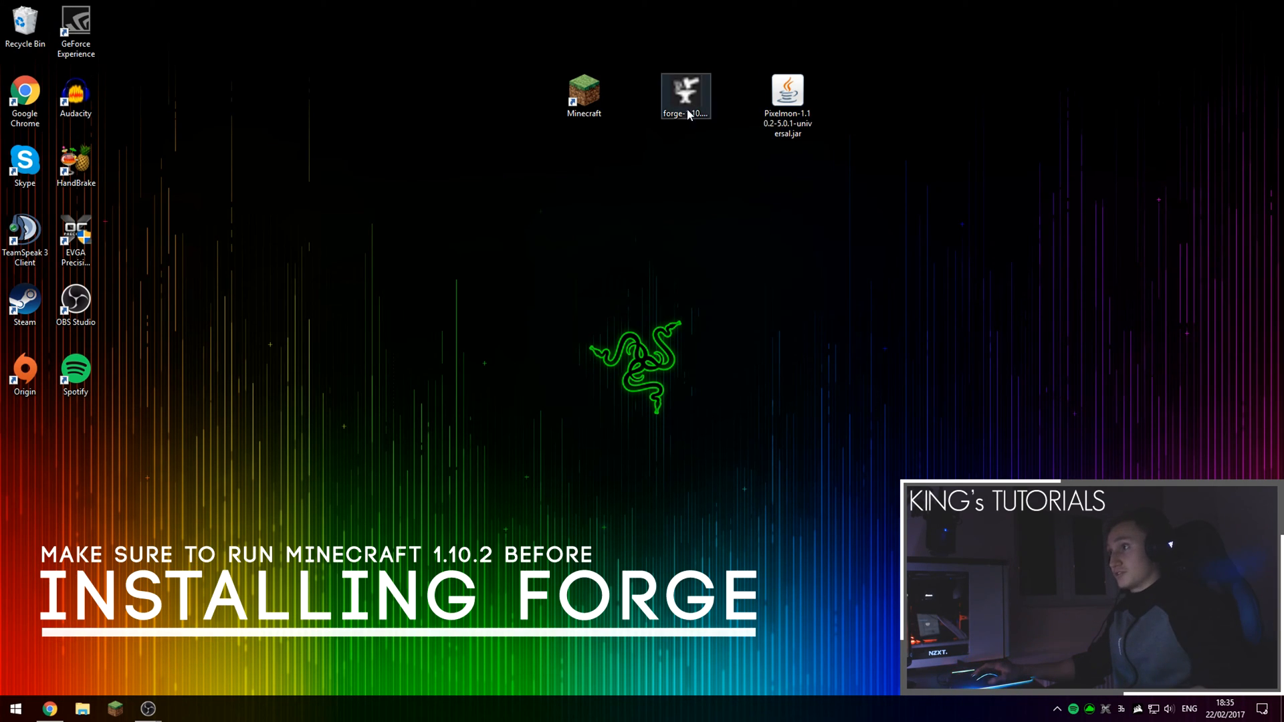
- Create a launcher profile named 'Minecraft 1.10.2' that uses release 1.10.2
{"action": "left_click", "coordinate": [584, 92]}
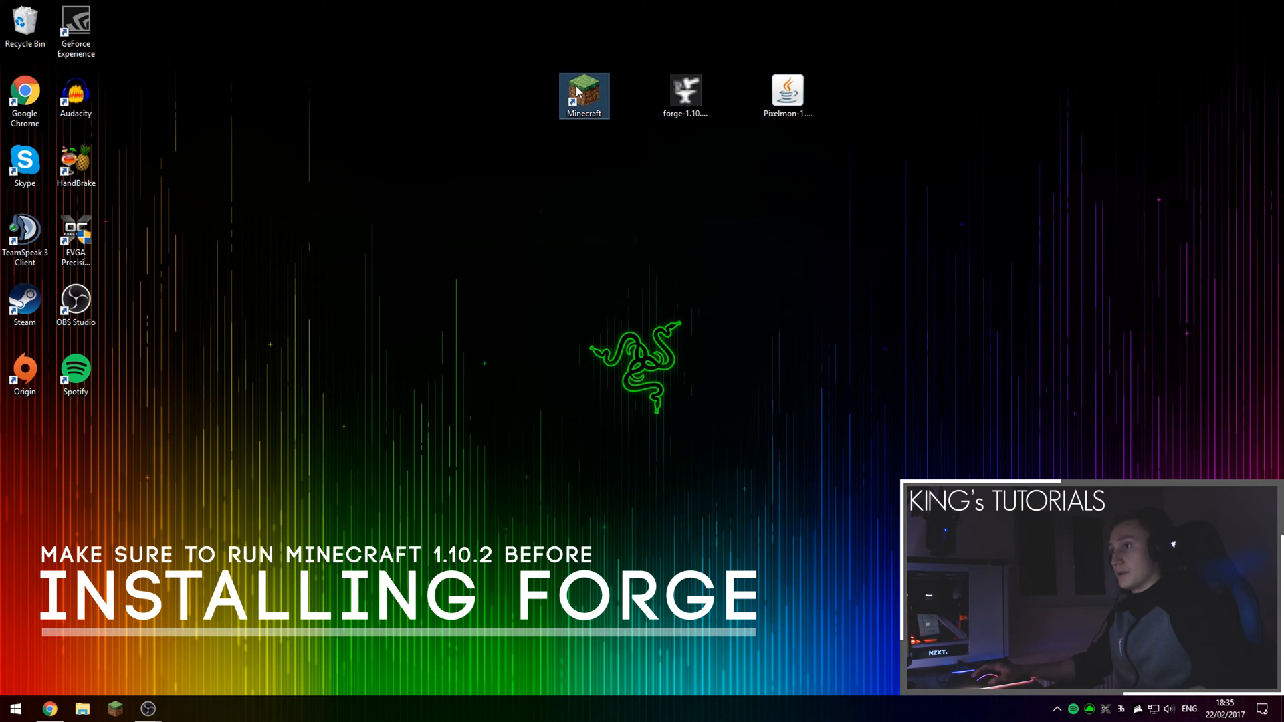
{"action": "double_click", "coordinate": [584, 91]}
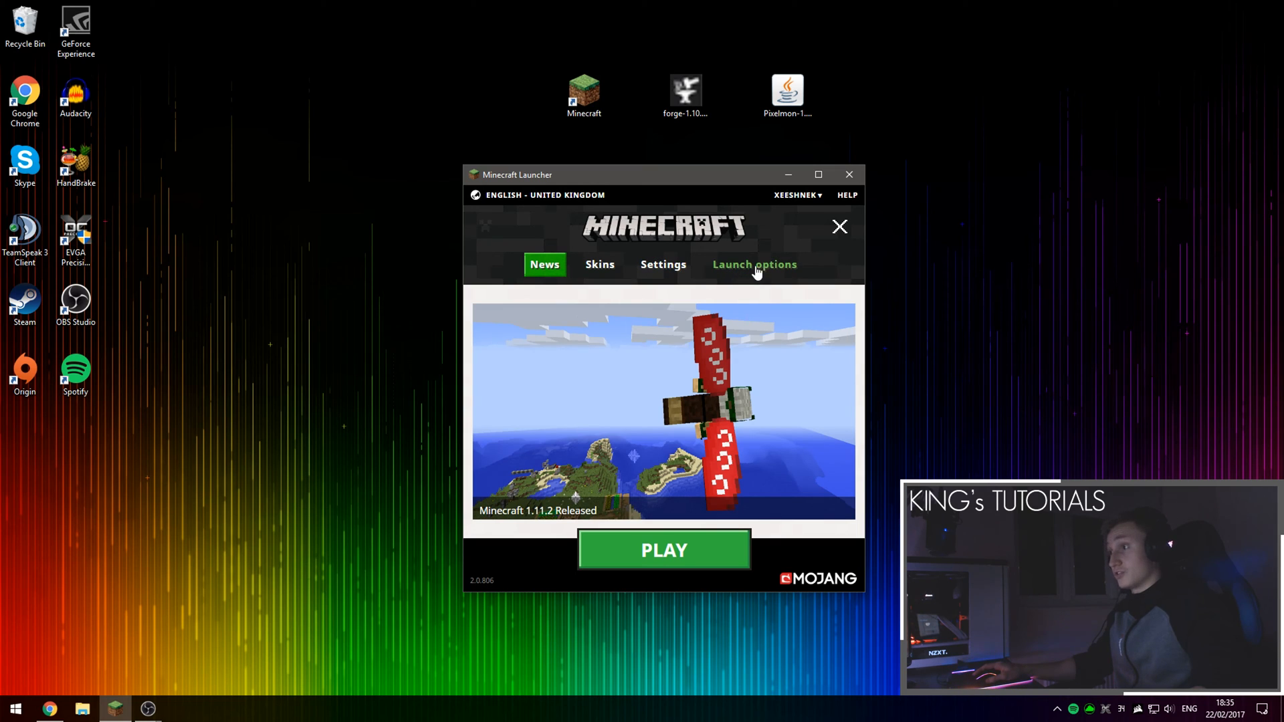
{"action": "left_click", "coordinate": [754, 264]}
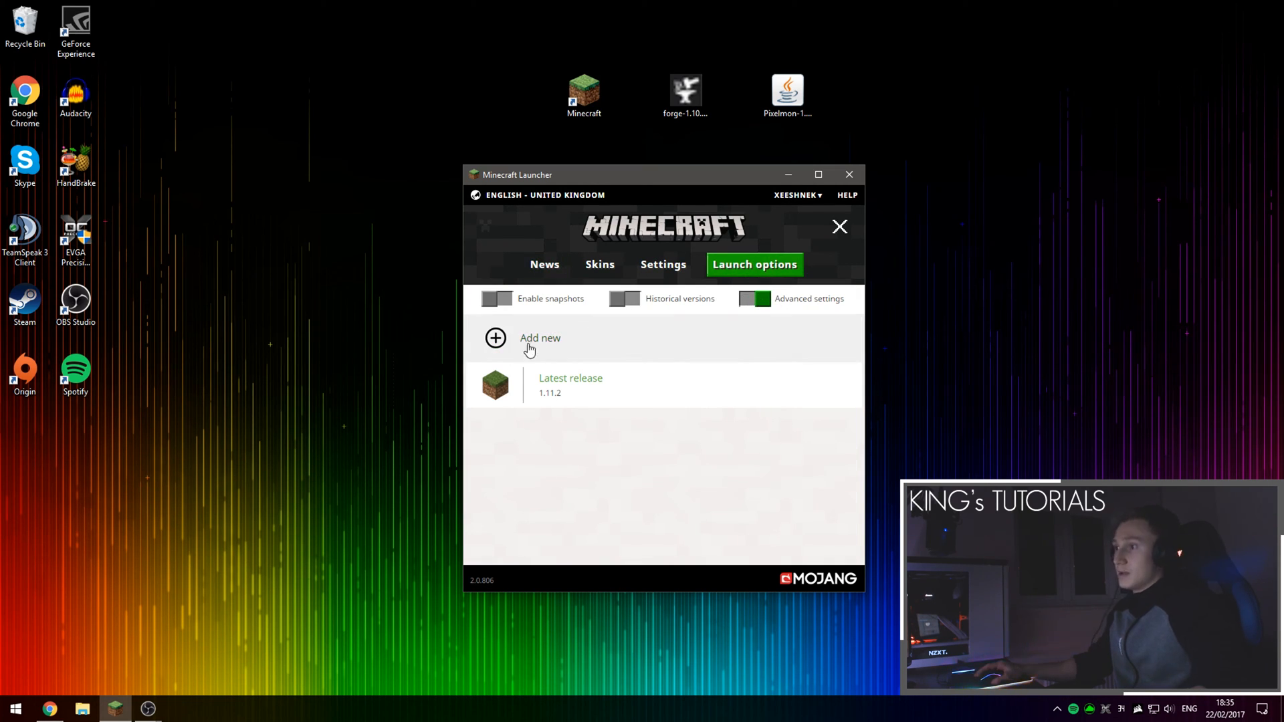
{"action": "left_click", "coordinate": [495, 338]}
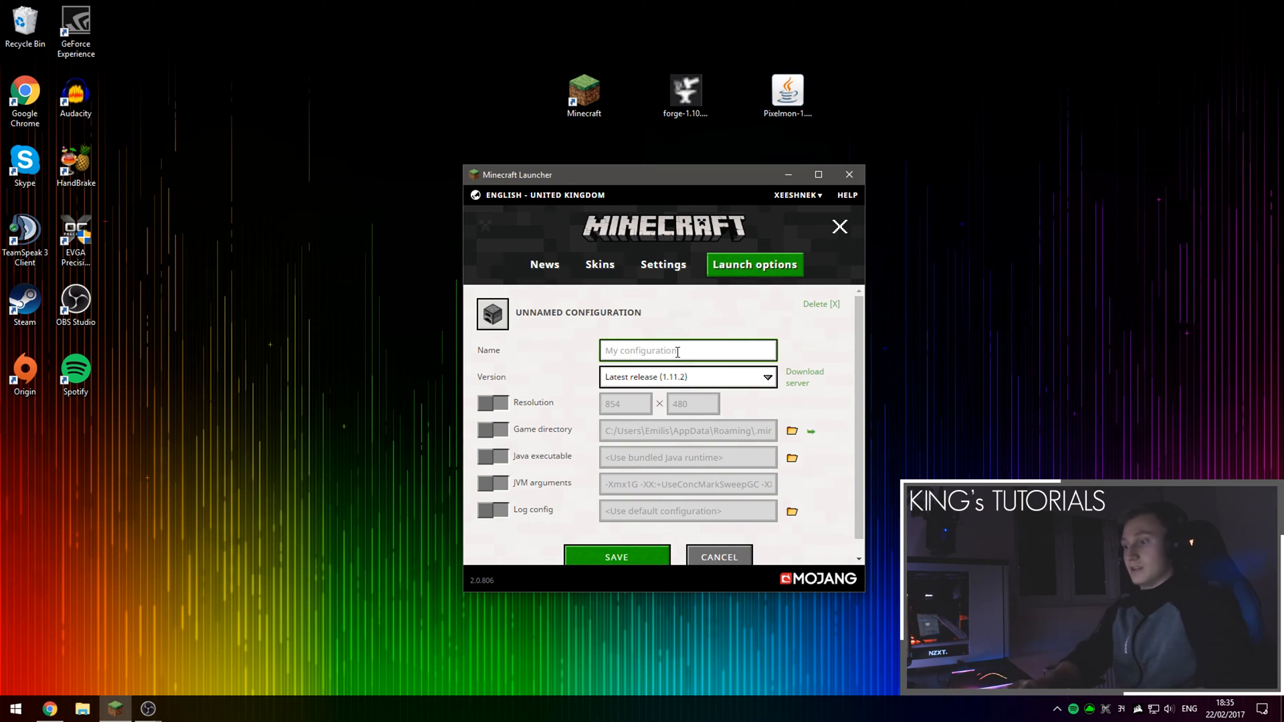
{"action": "type", "text": "Minecraft 1.10"}
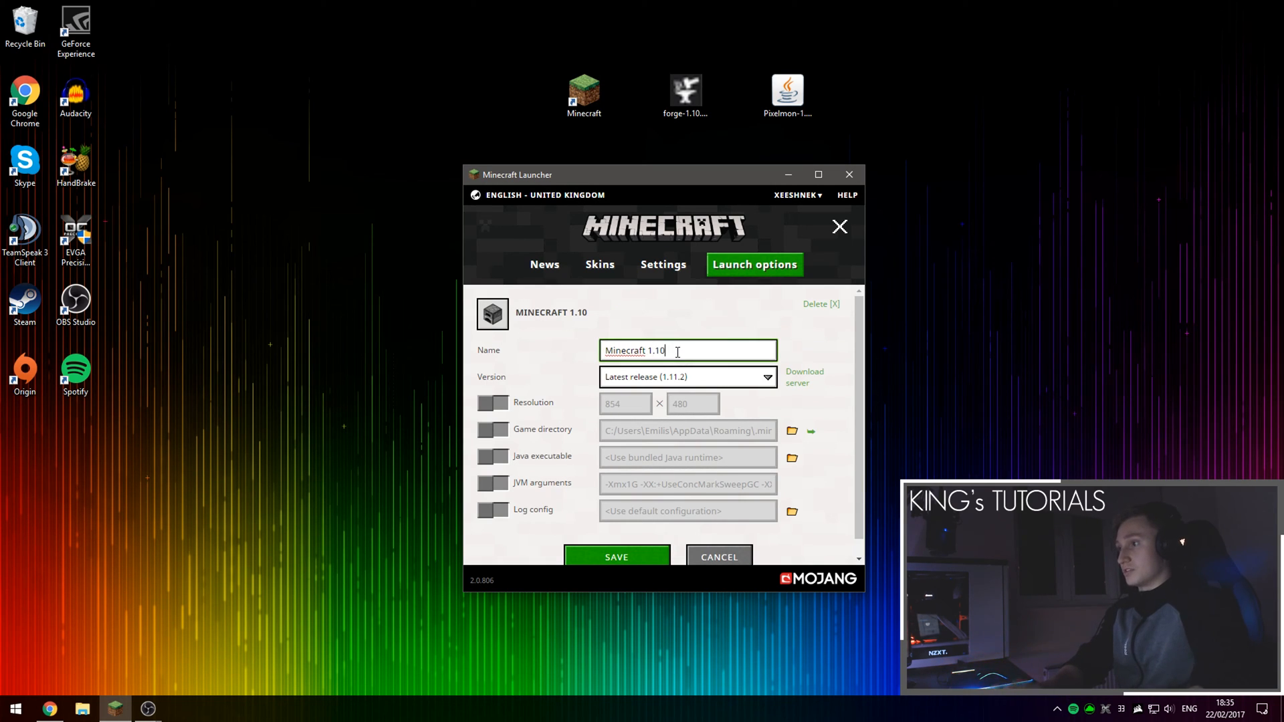
{"action": "type", "text": ".2"}
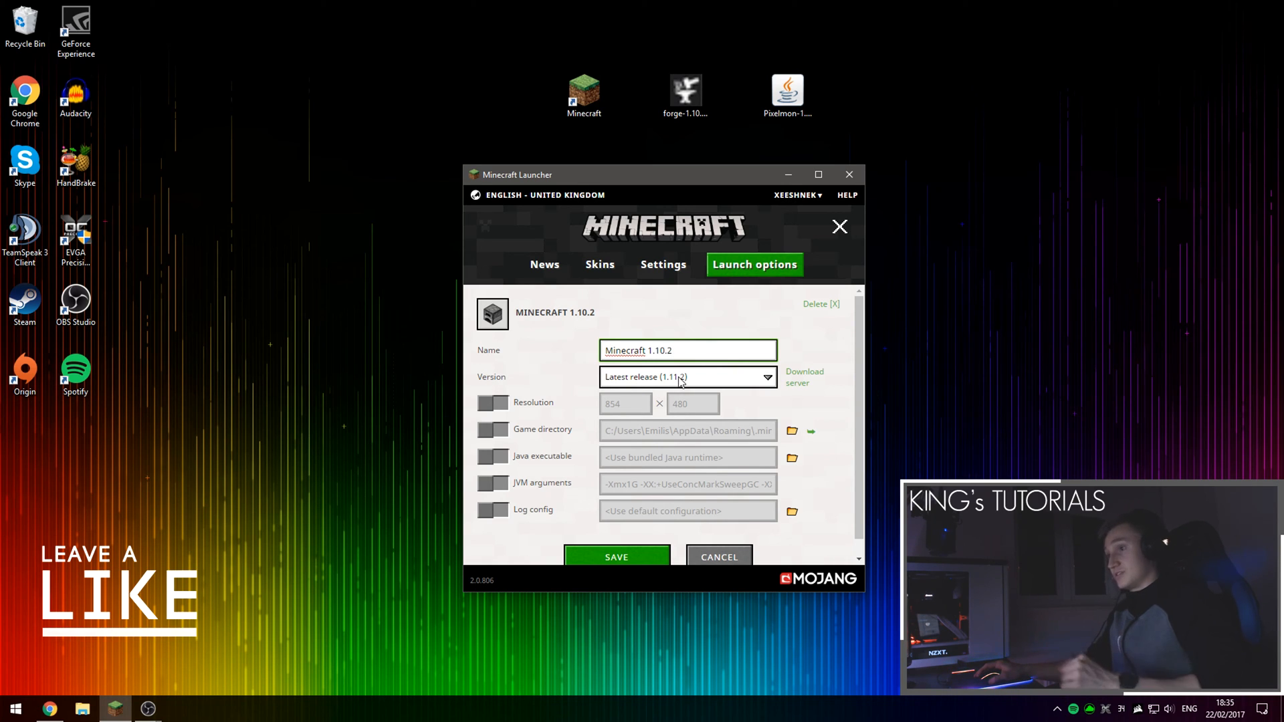
{"action": "left_click", "coordinate": [688, 376]}
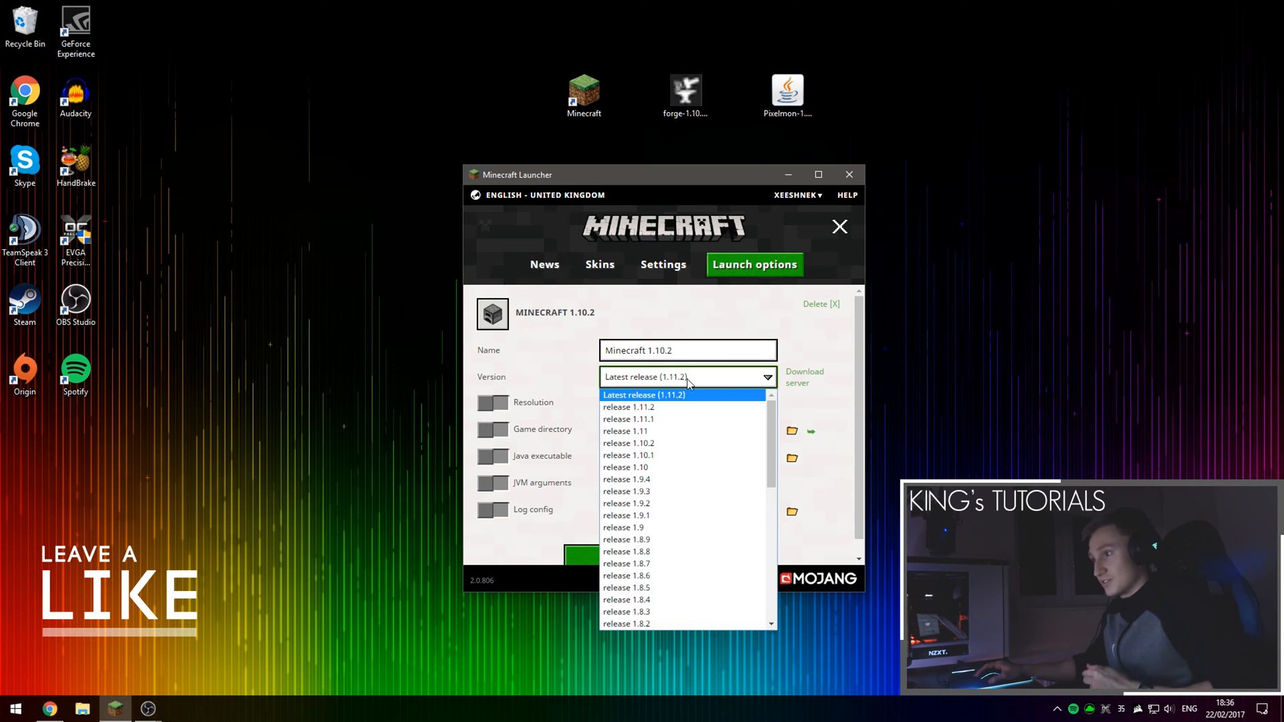
{"action": "mouse_move", "coordinate": [663, 444]}
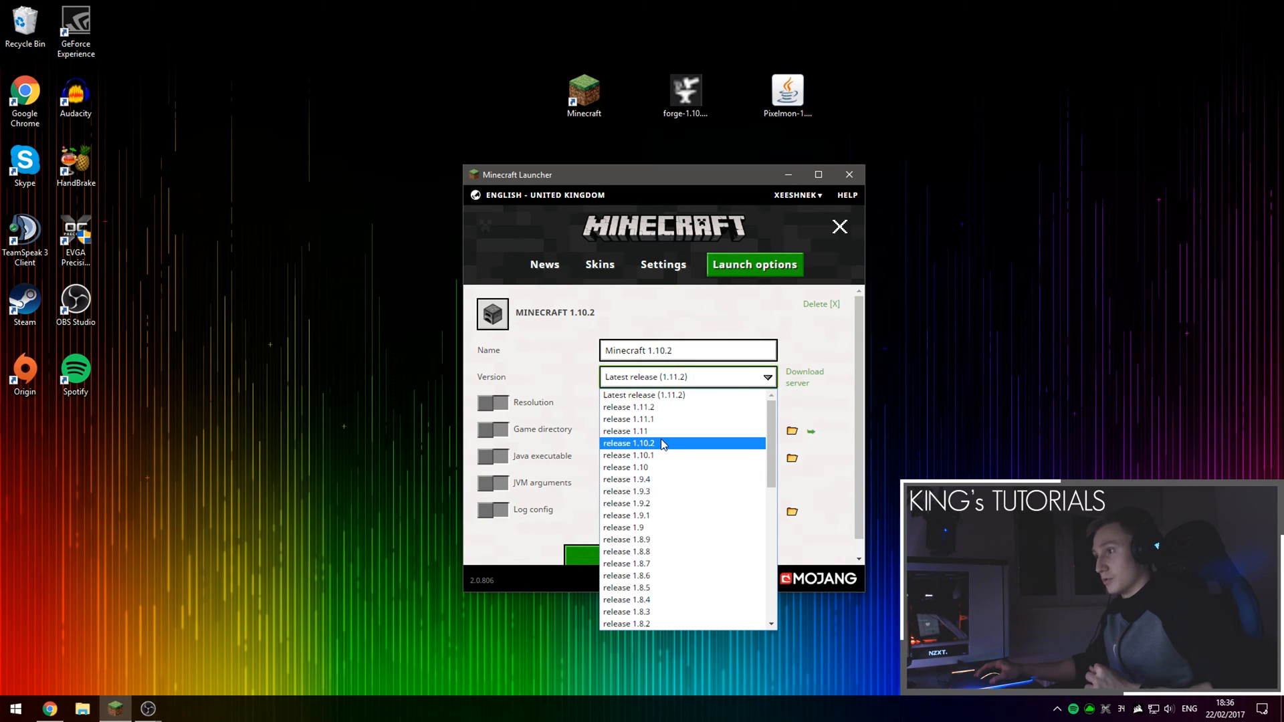
{"action": "left_click", "coordinate": [628, 443]}
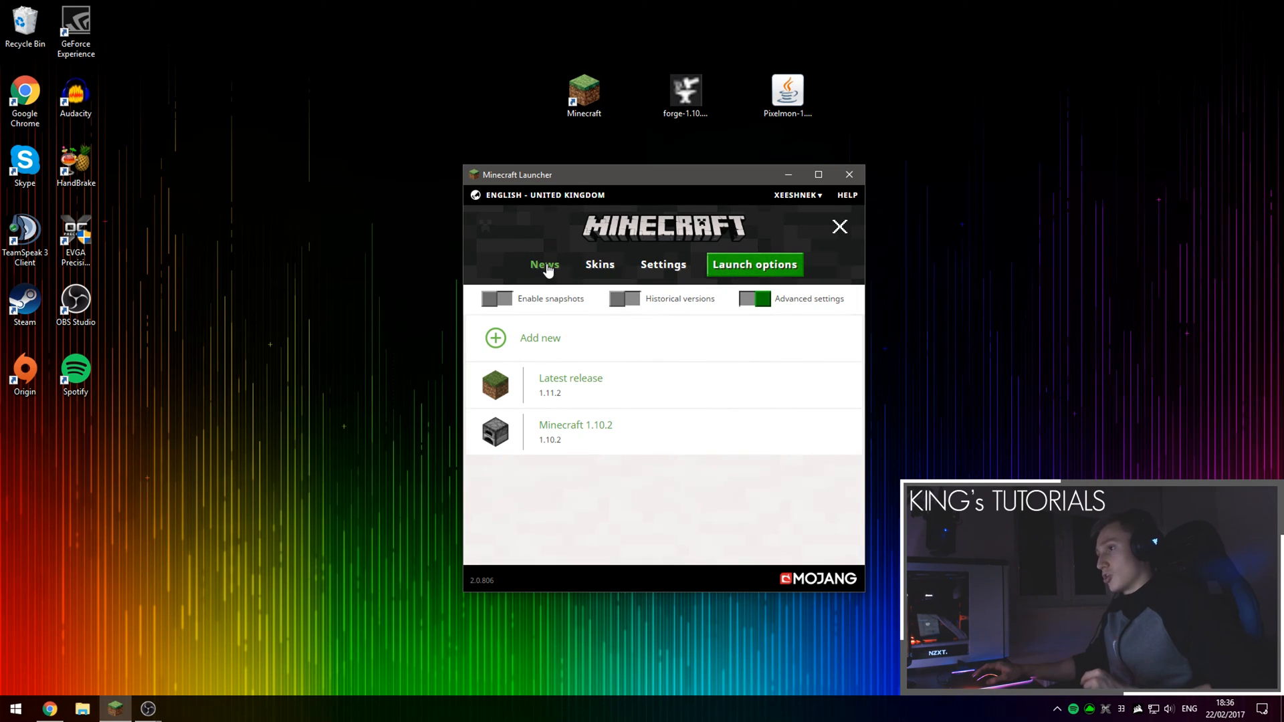
- Launch the Minecraft 1.10.2 profile to its title screen, then quit the game
{"action": "left_click", "coordinate": [545, 264]}
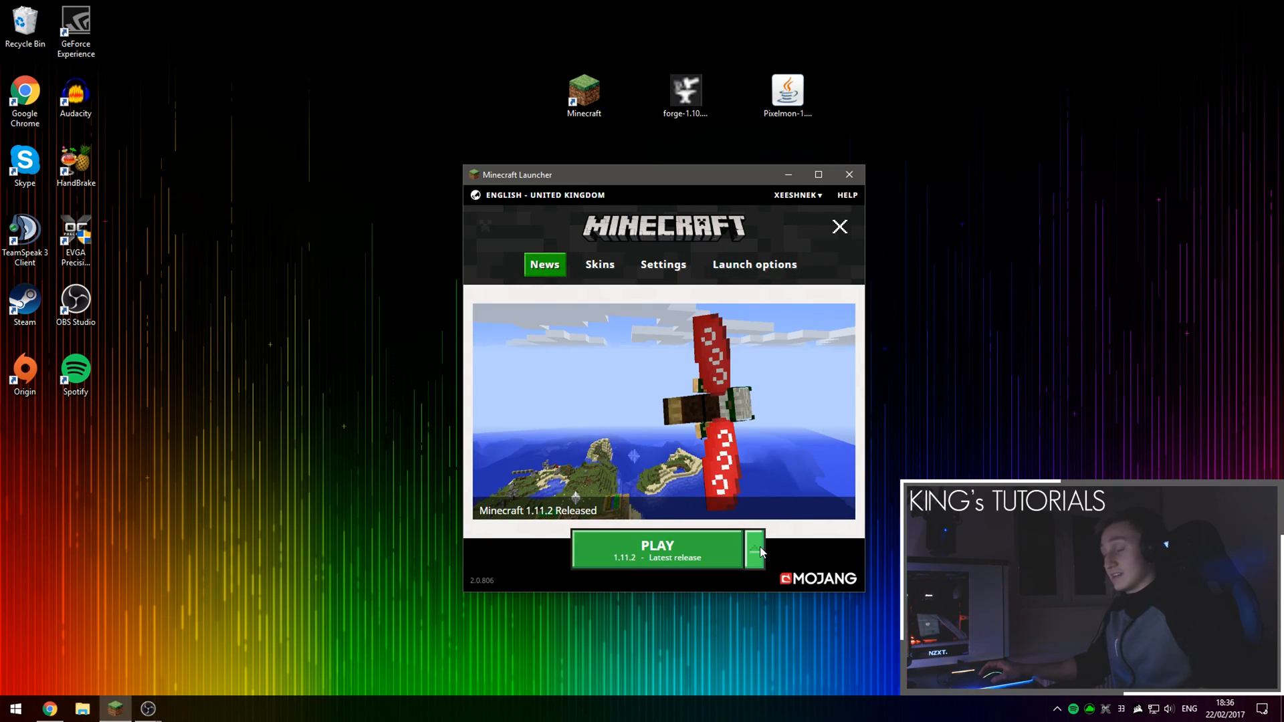
{"action": "left_click", "coordinate": [754, 549]}
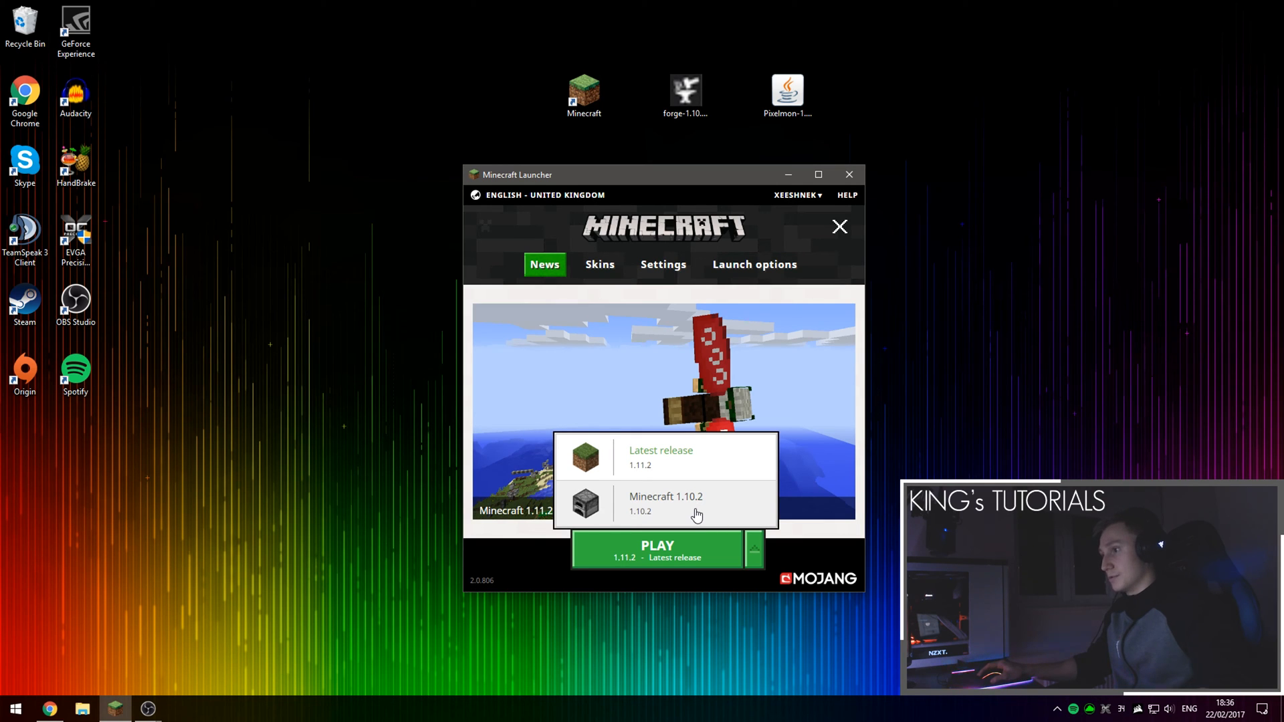
{"action": "left_click", "coordinate": [666, 503]}
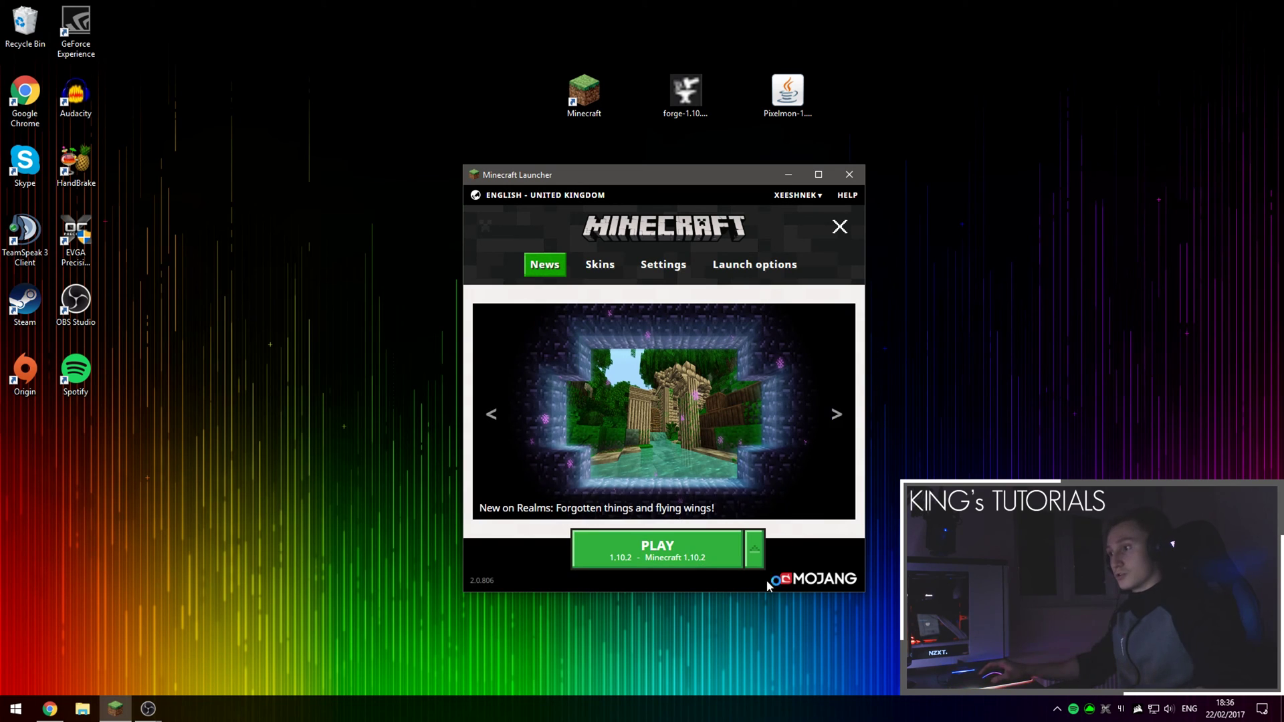
{"action": "left_click", "coordinate": [657, 551]}
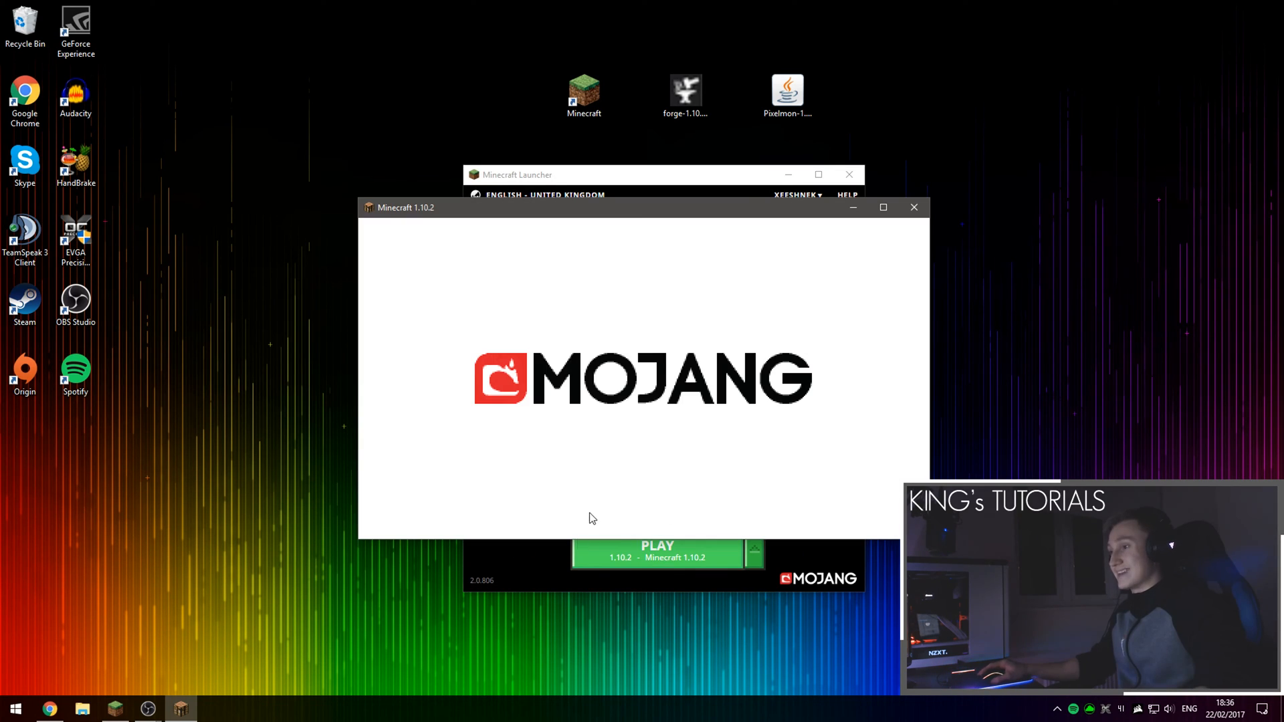
{"action": "mouse_move", "coordinate": [627, 434]}
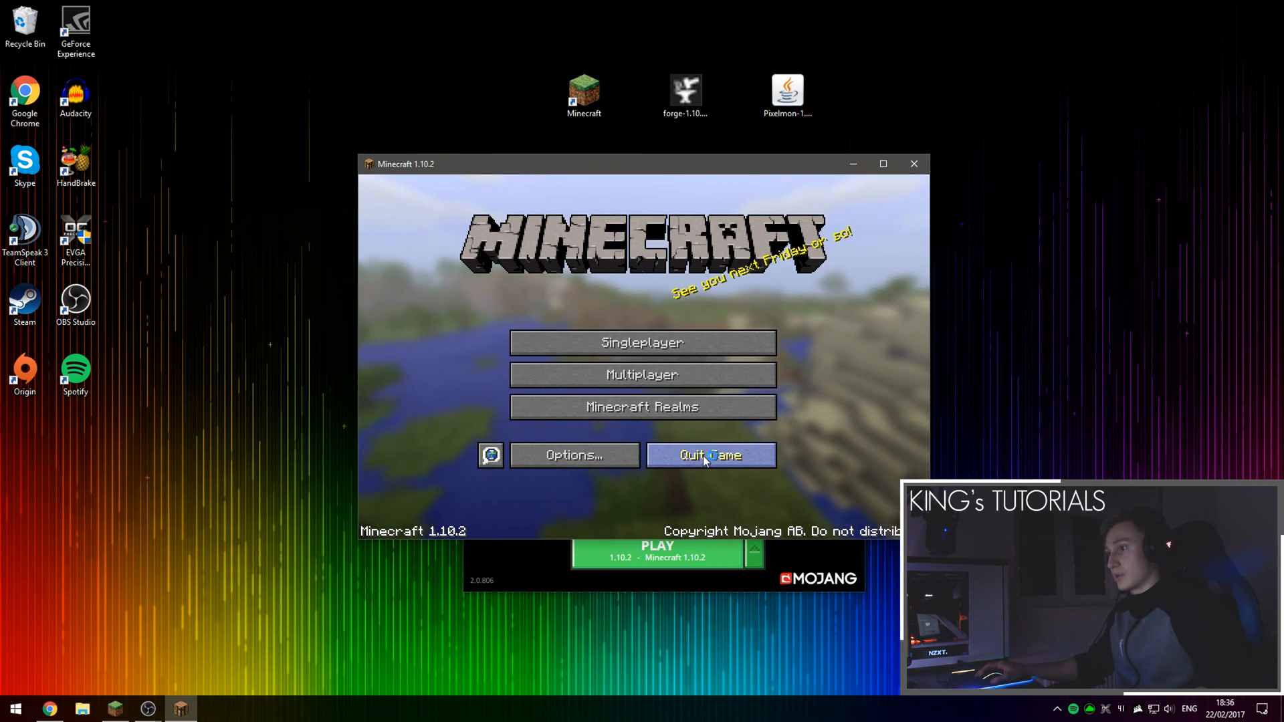
{"action": "left_click", "coordinate": [711, 456]}
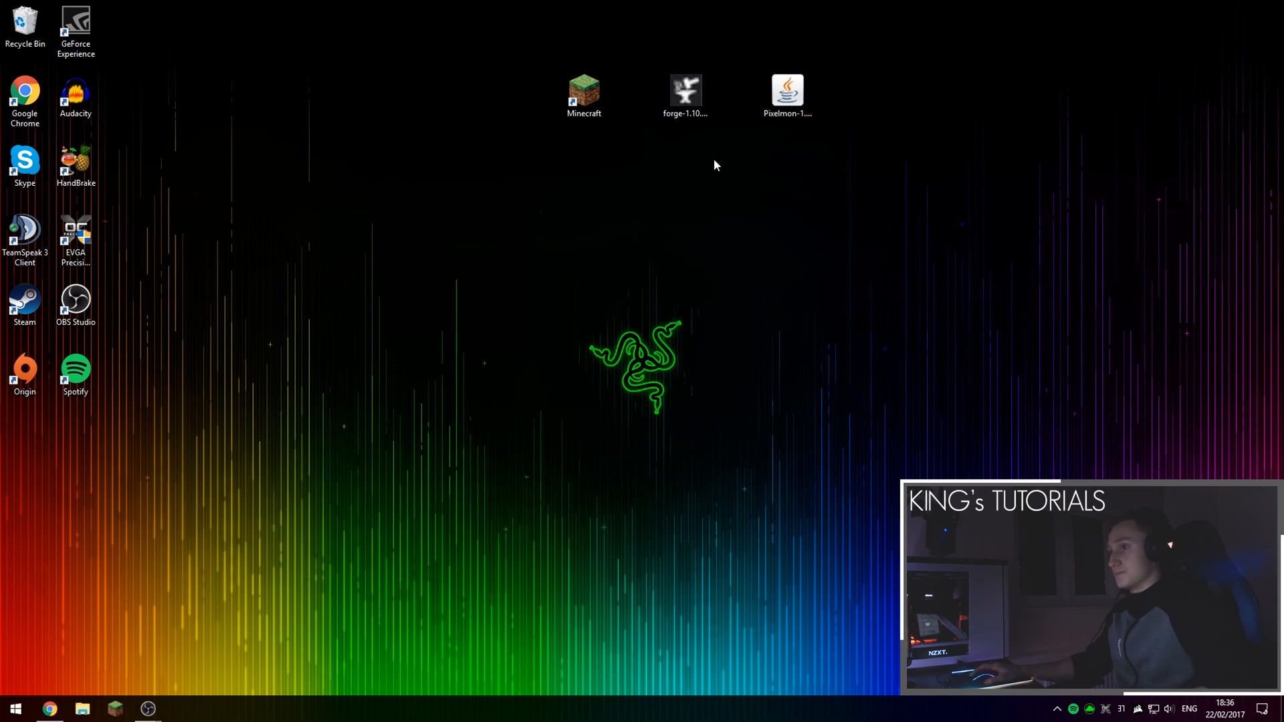
- Run the Forge 1.10.2 installer, install the client, and dismiss the Complete message
{"action": "double_click", "coordinate": [685, 87]}
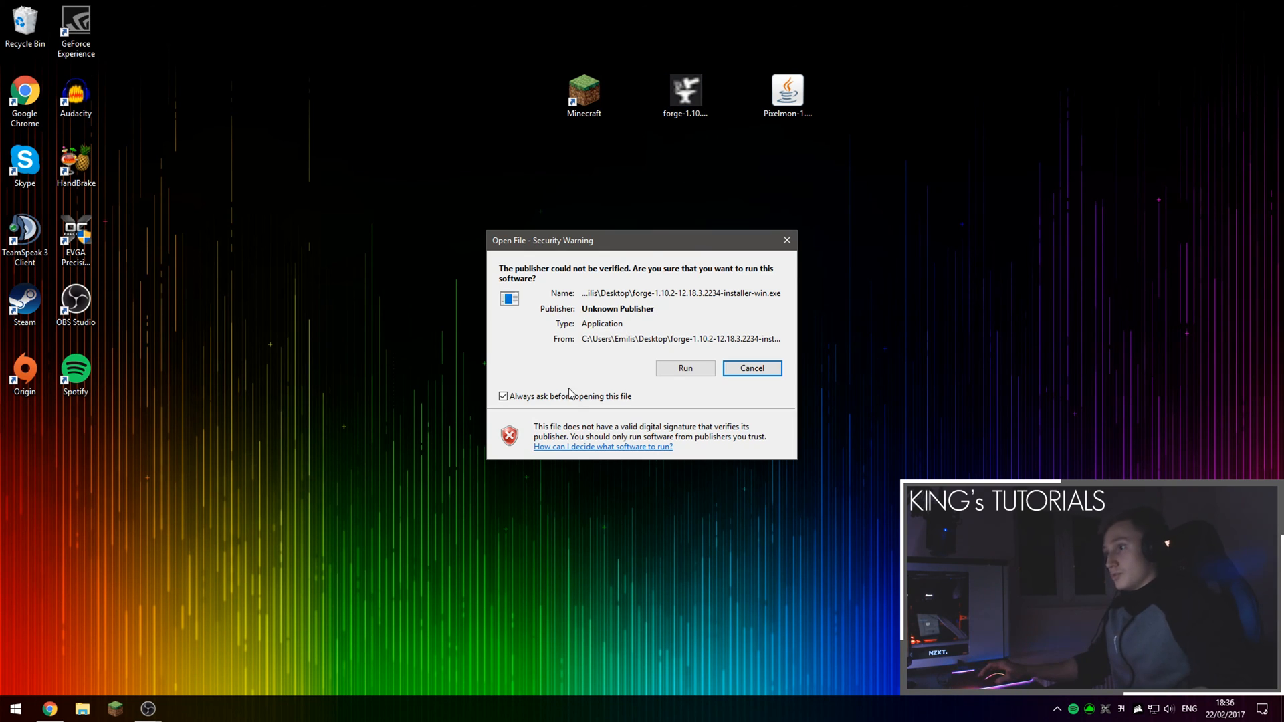
{"action": "left_click", "coordinate": [753, 368]}
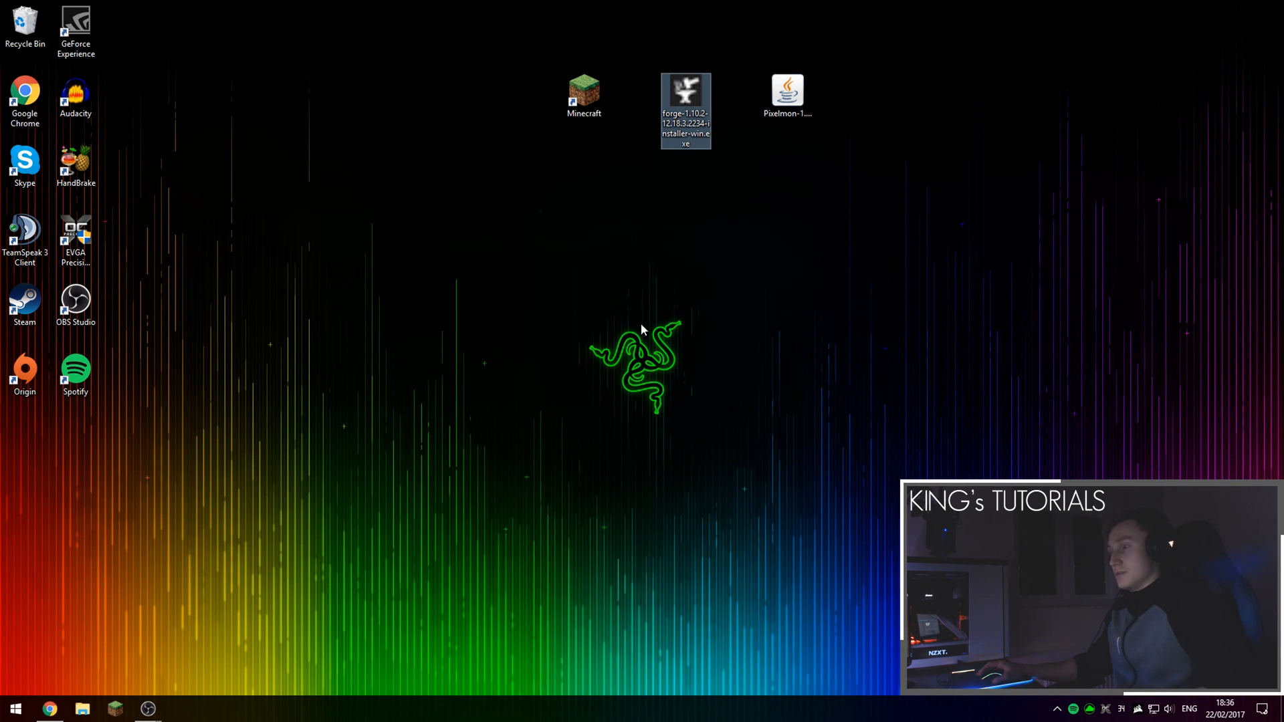
{"action": "double_click", "coordinate": [686, 87]}
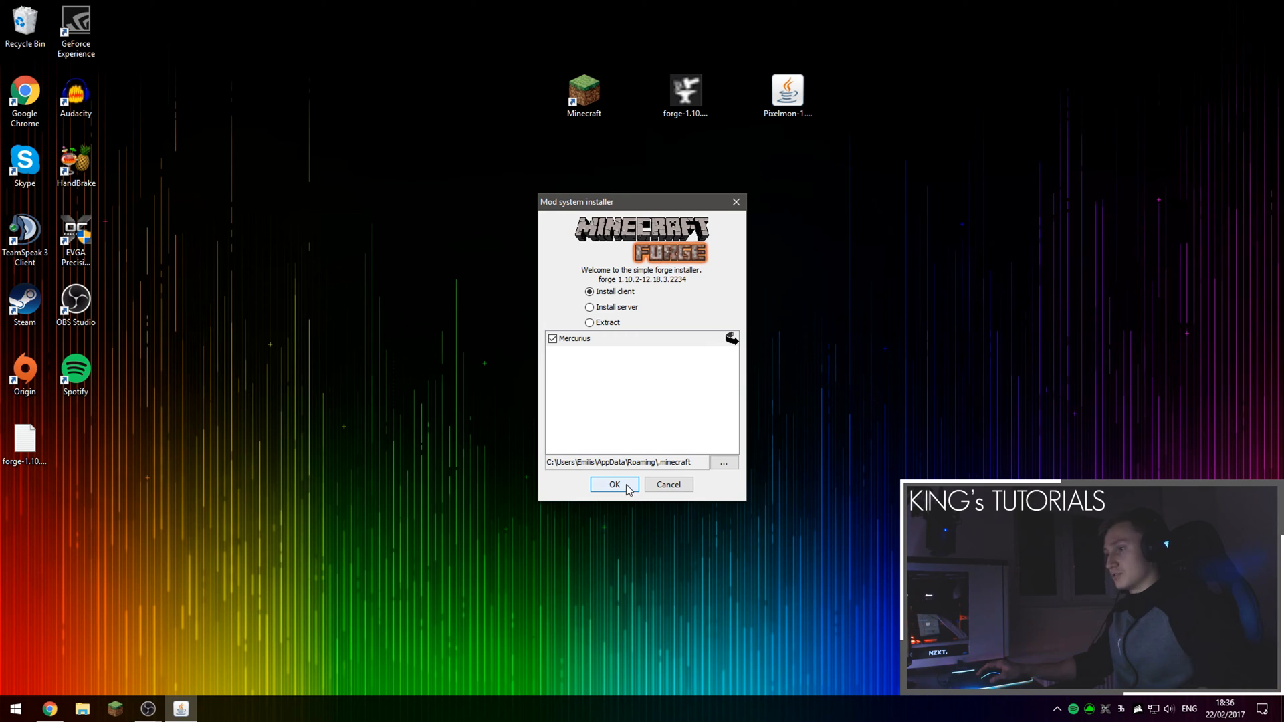
{"action": "left_click", "coordinate": [614, 484]}
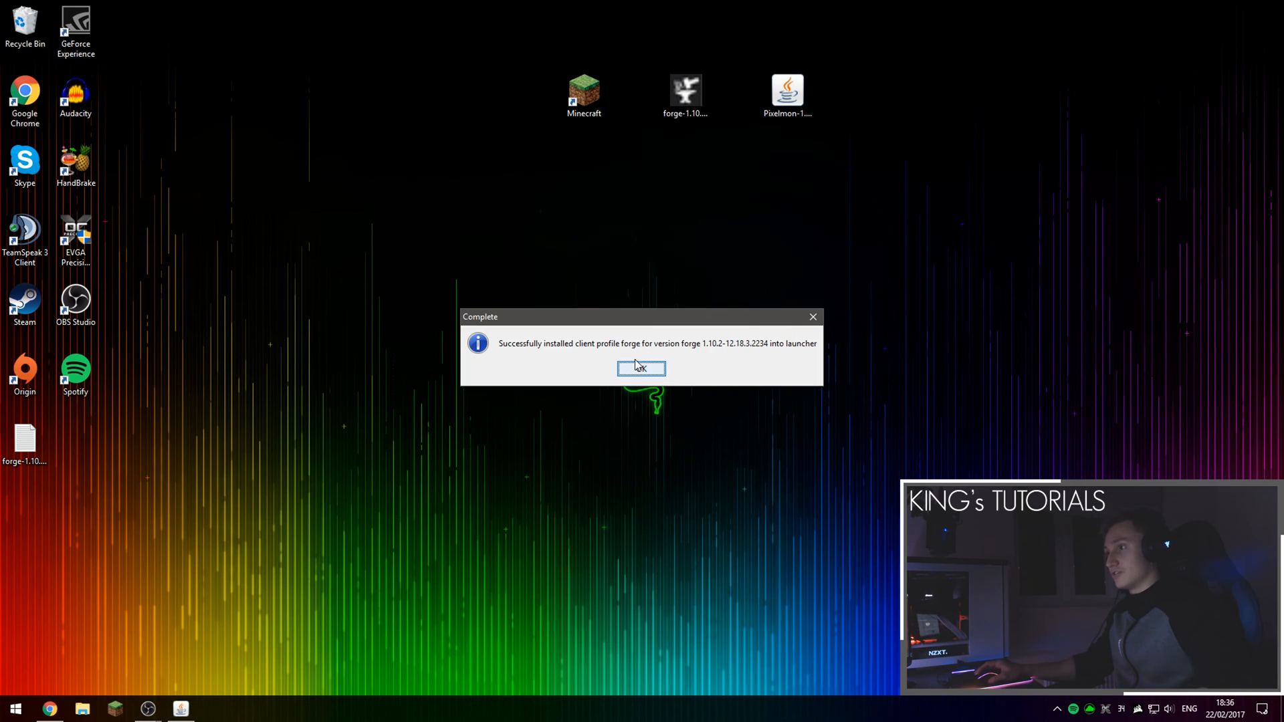
{"action": "left_click", "coordinate": [641, 368]}
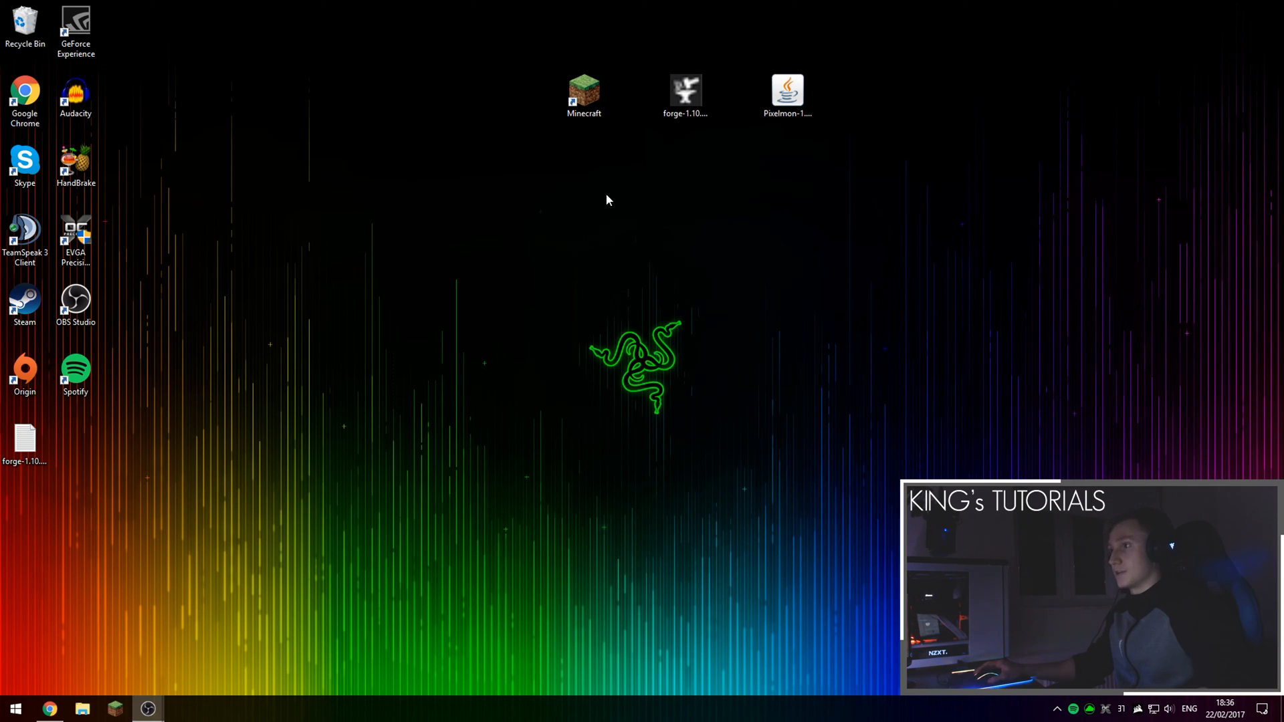
{"action": "left_click", "coordinate": [584, 90]}
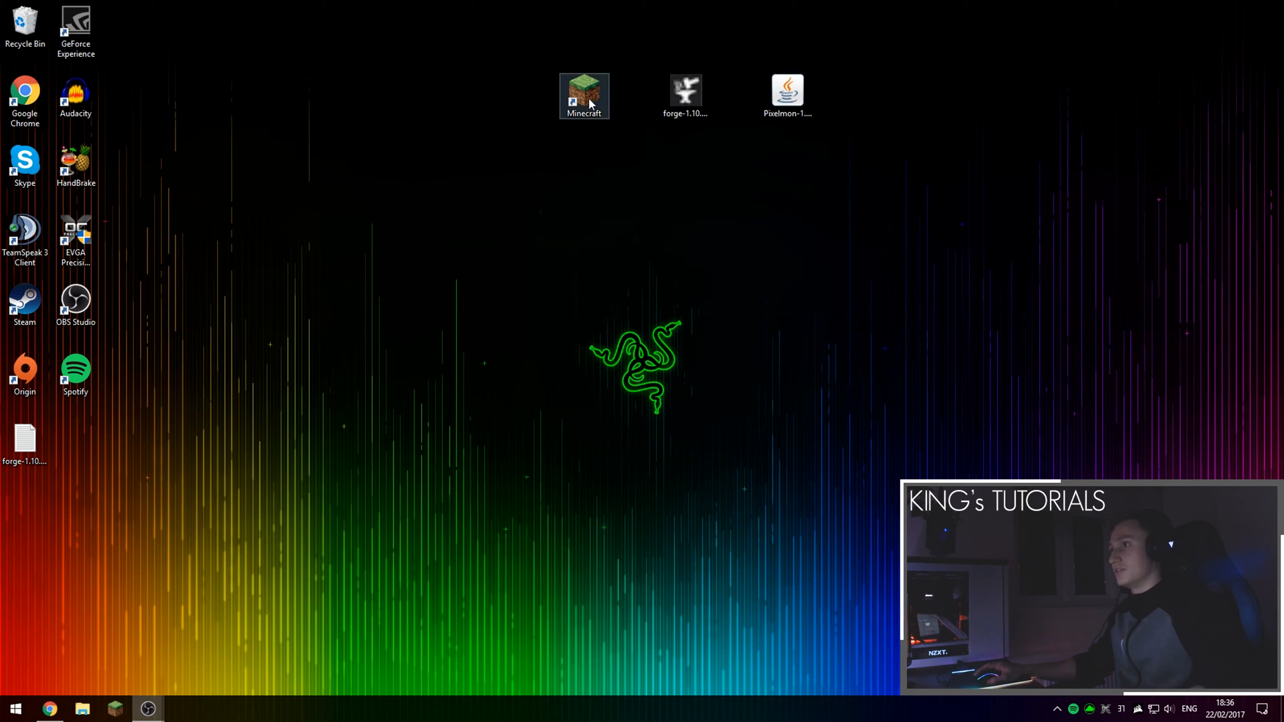
- Play the forge profile to the Forge title screen with 4 mods, then close game and launcher
{"action": "double_click", "coordinate": [584, 90]}
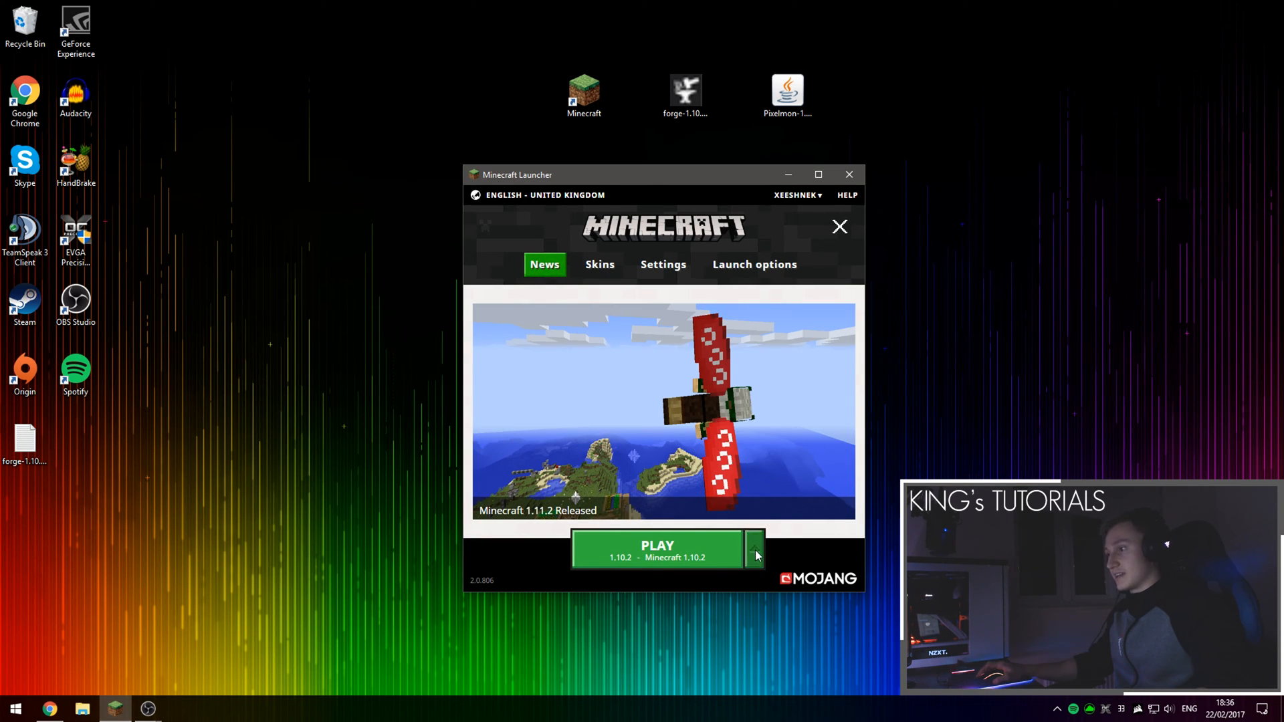
{"action": "left_click", "coordinate": [753, 554]}
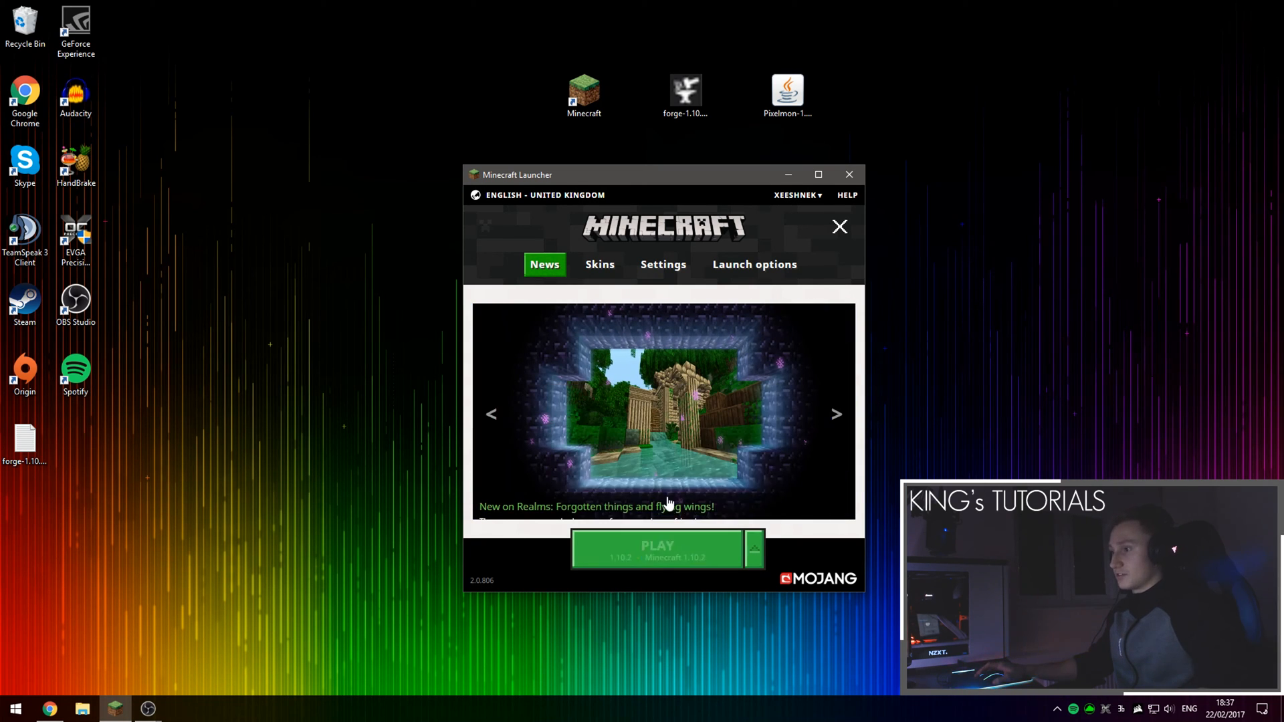
{"action": "left_click", "coordinate": [657, 548]}
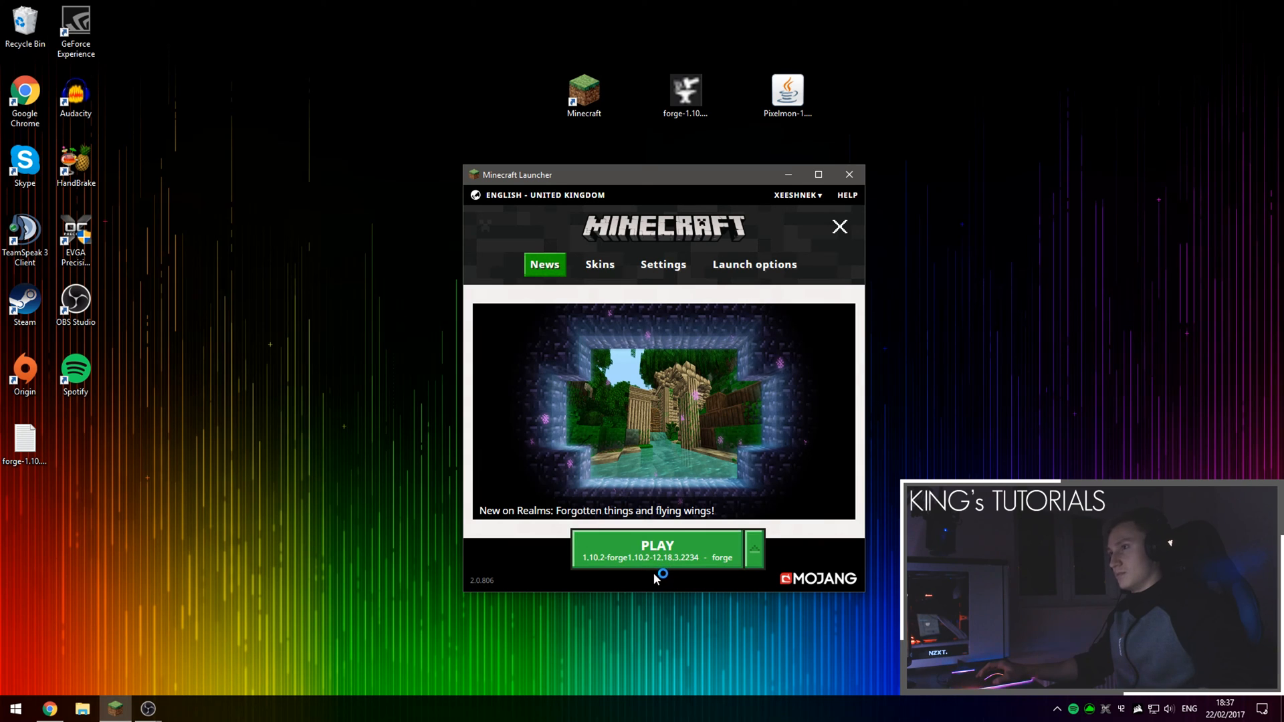
{"action": "left_click", "coordinate": [658, 550]}
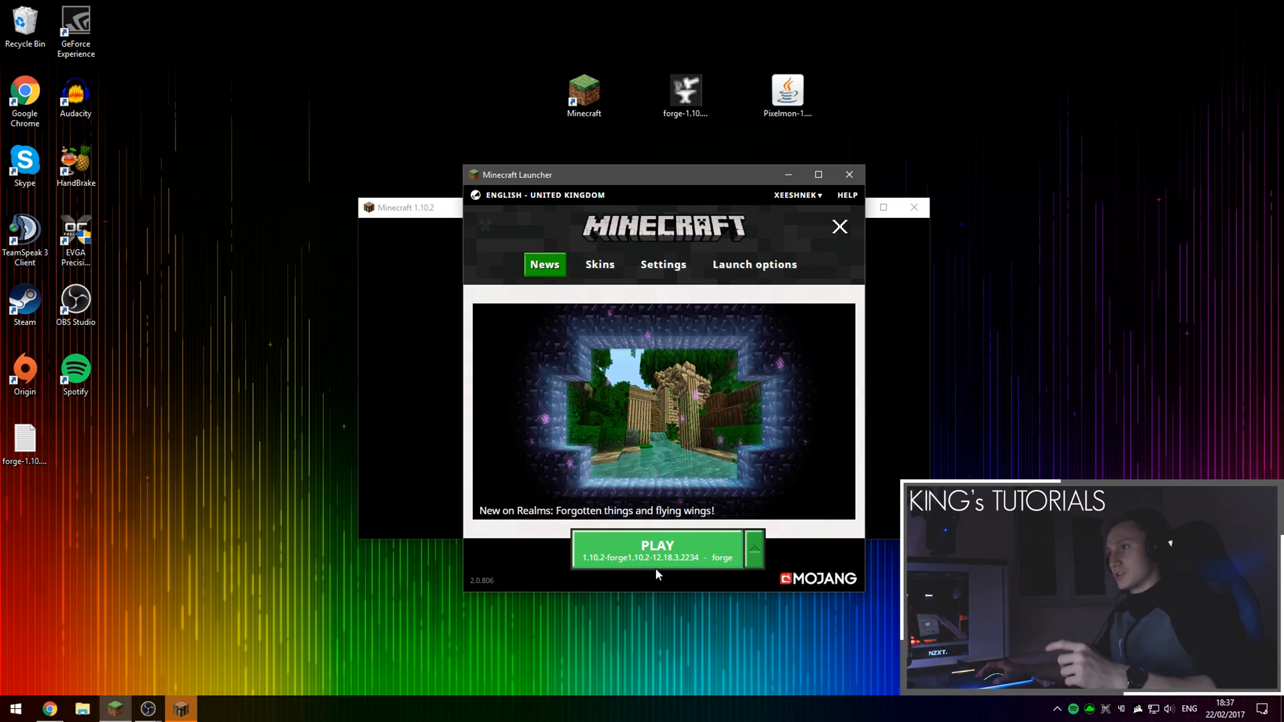
{"action": "left_click", "coordinate": [657, 548]}
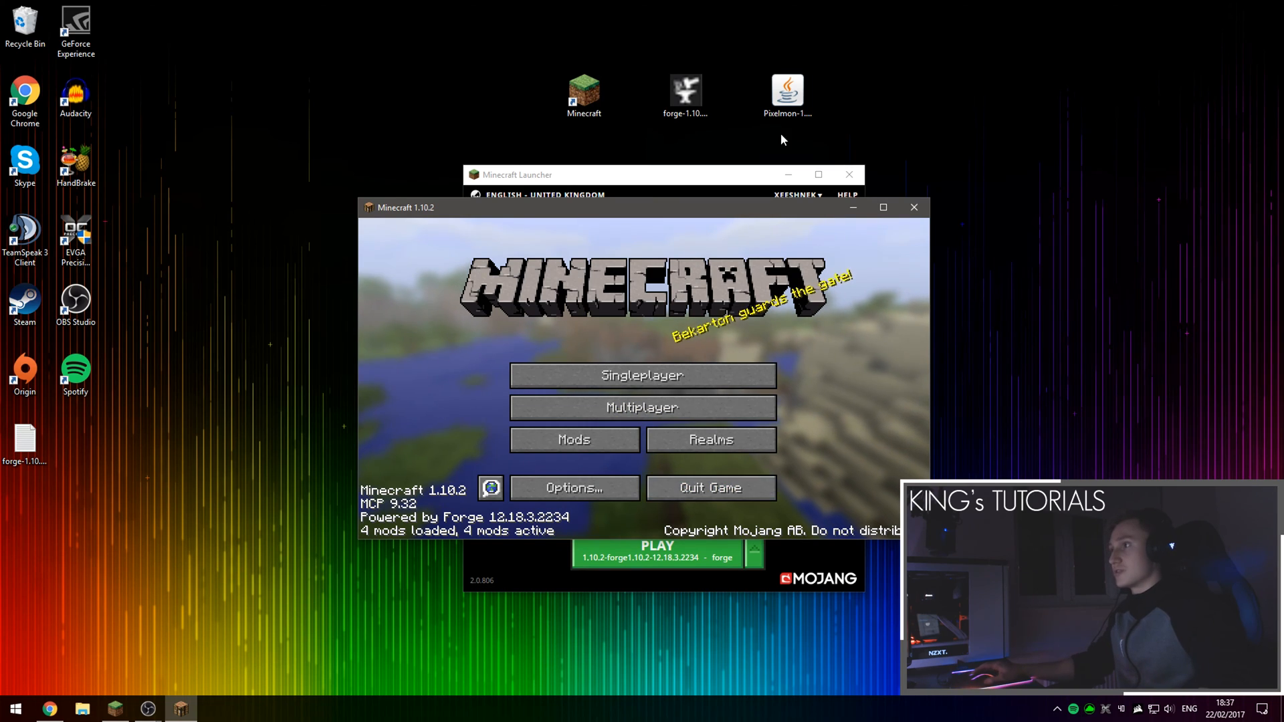
{"action": "left_click", "coordinate": [914, 208]}
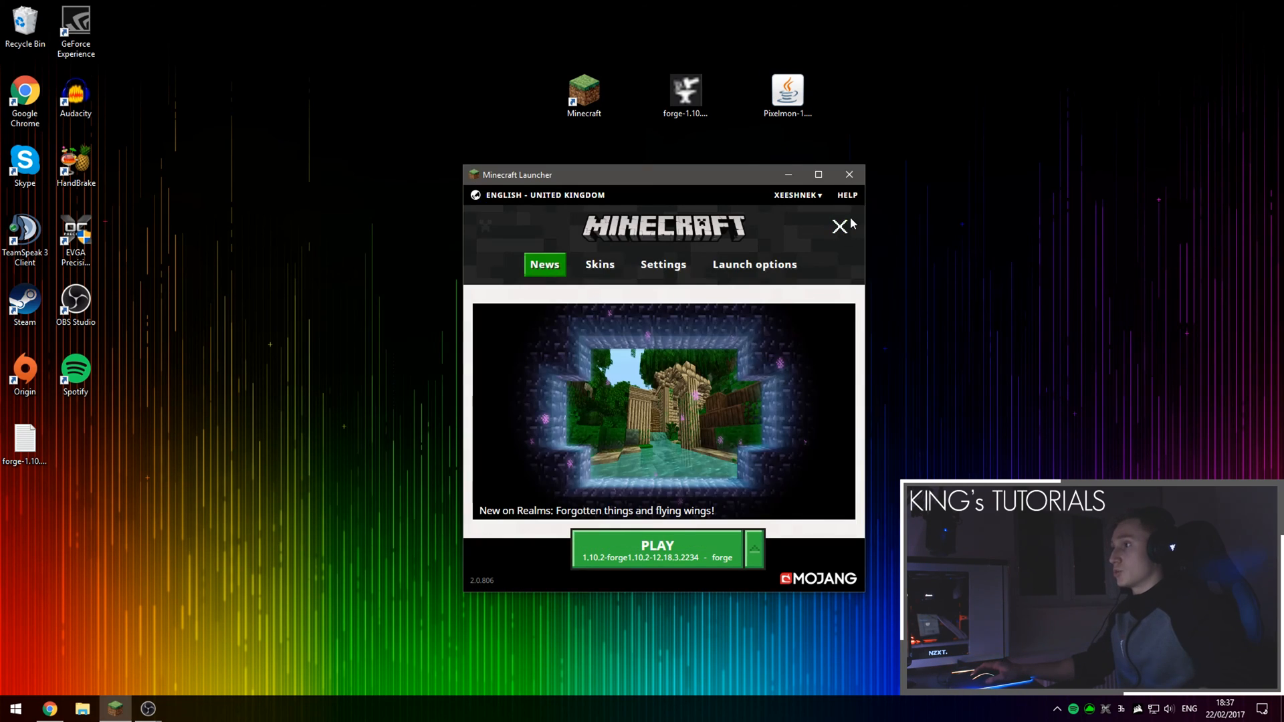
{"action": "left_click", "coordinate": [840, 226]}
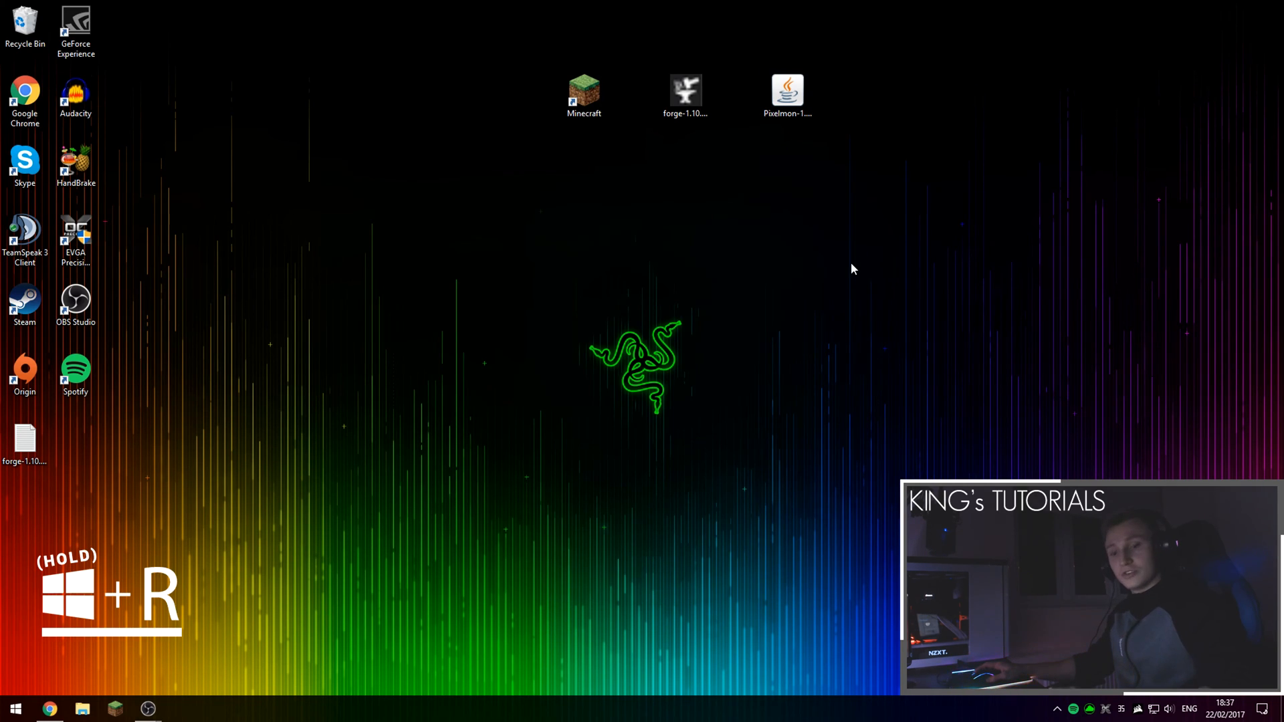
- Move the Pixelmon jar from the desktop into %appdata%/.minecraft/mods
{"action": "key", "text": "Win+r"}
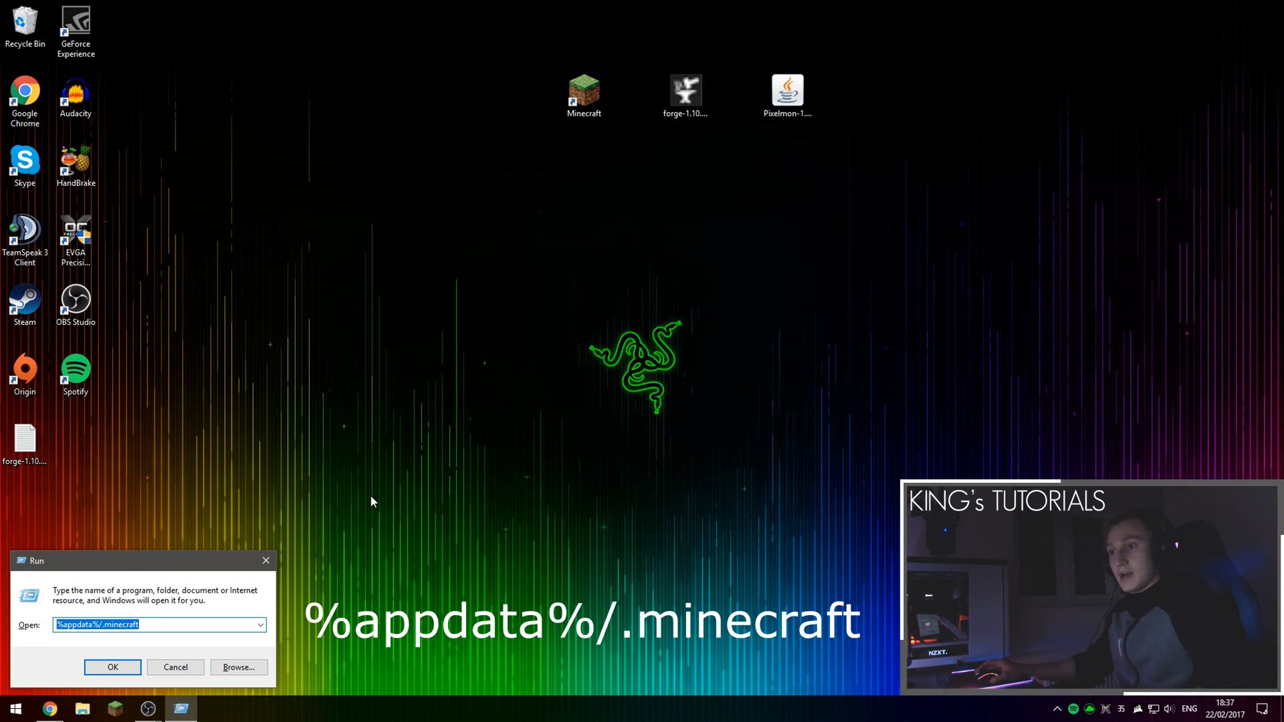
{"action": "left_click", "coordinate": [161, 625]}
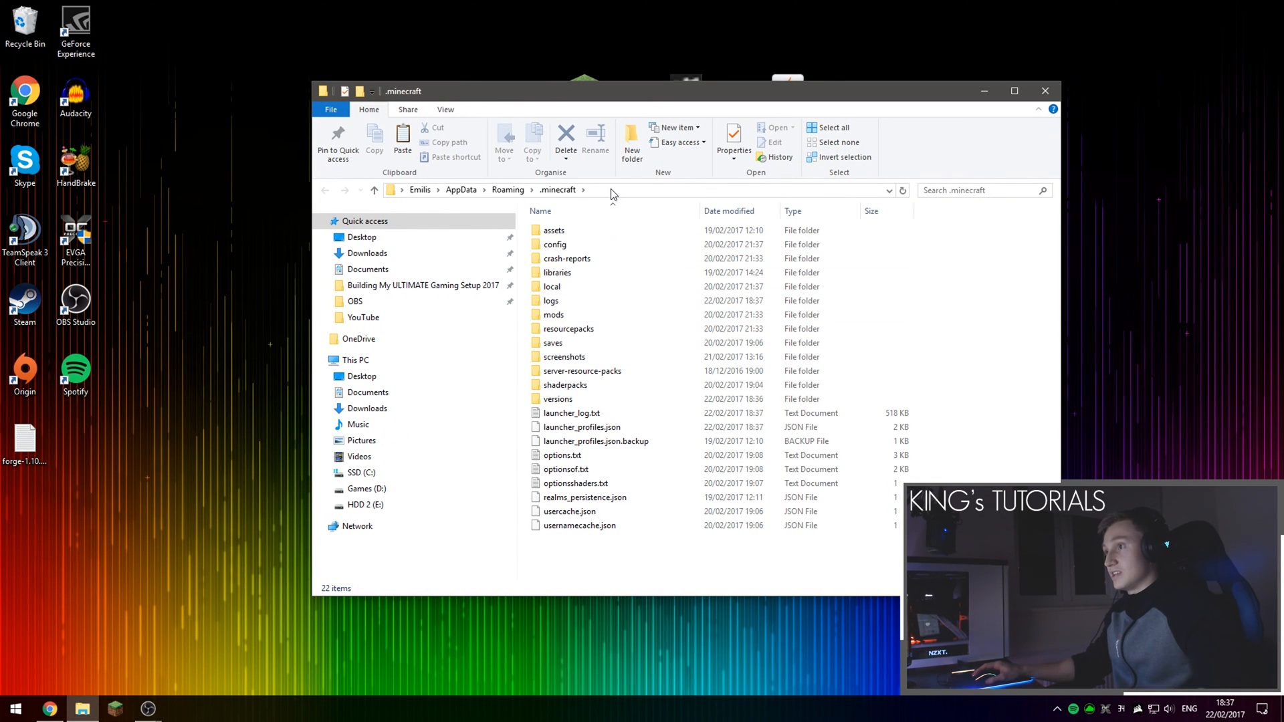
{"action": "left_click", "coordinate": [554, 315]}
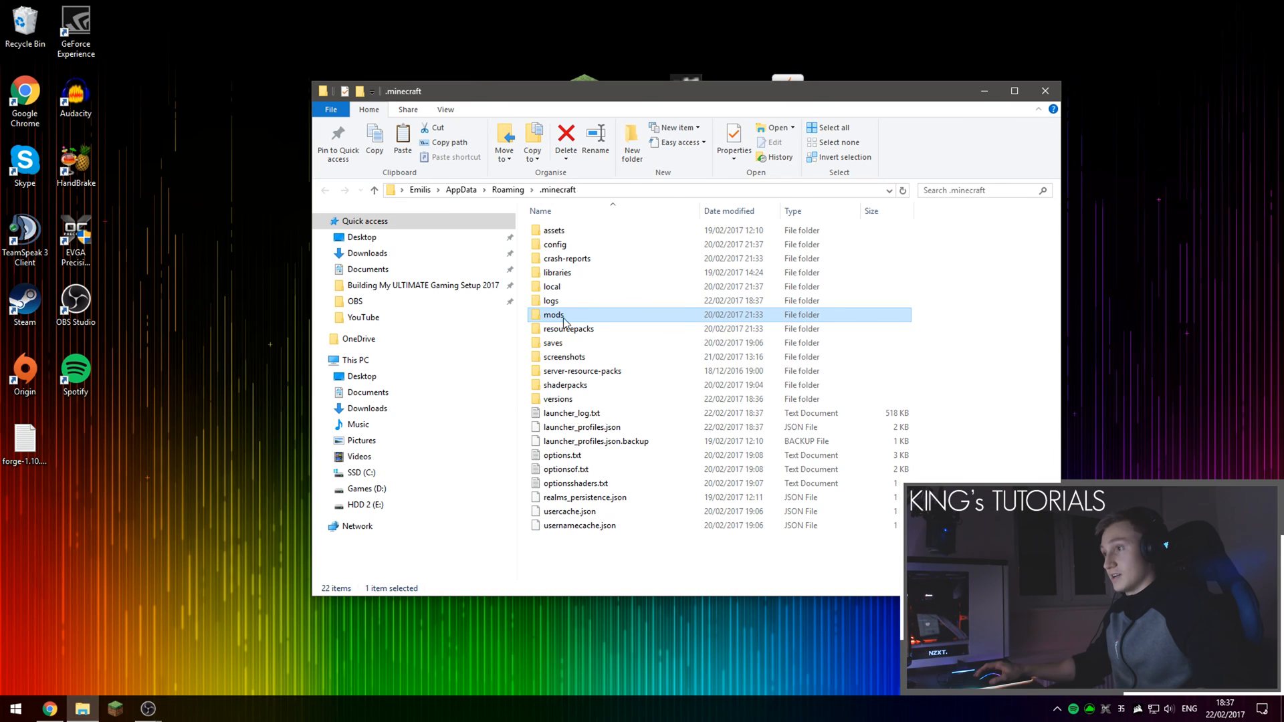
{"action": "mouse_move", "coordinate": [574, 318]}
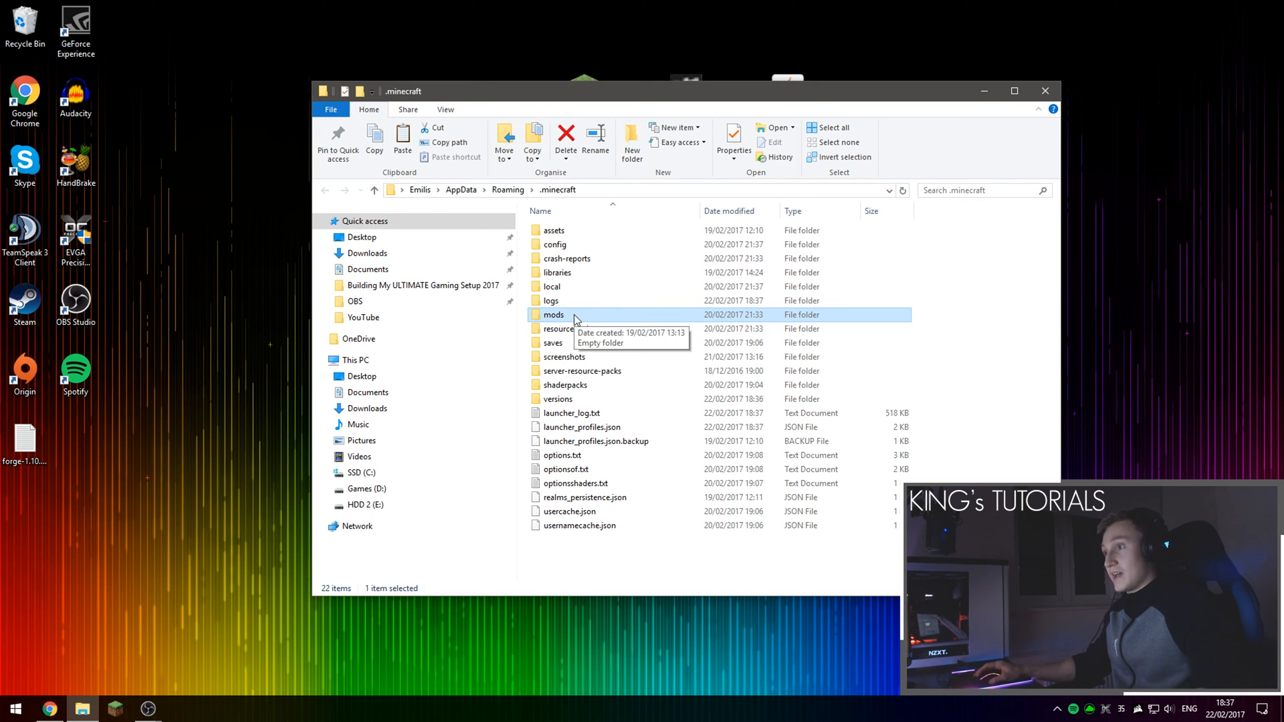
{"action": "double_click", "coordinate": [553, 315]}
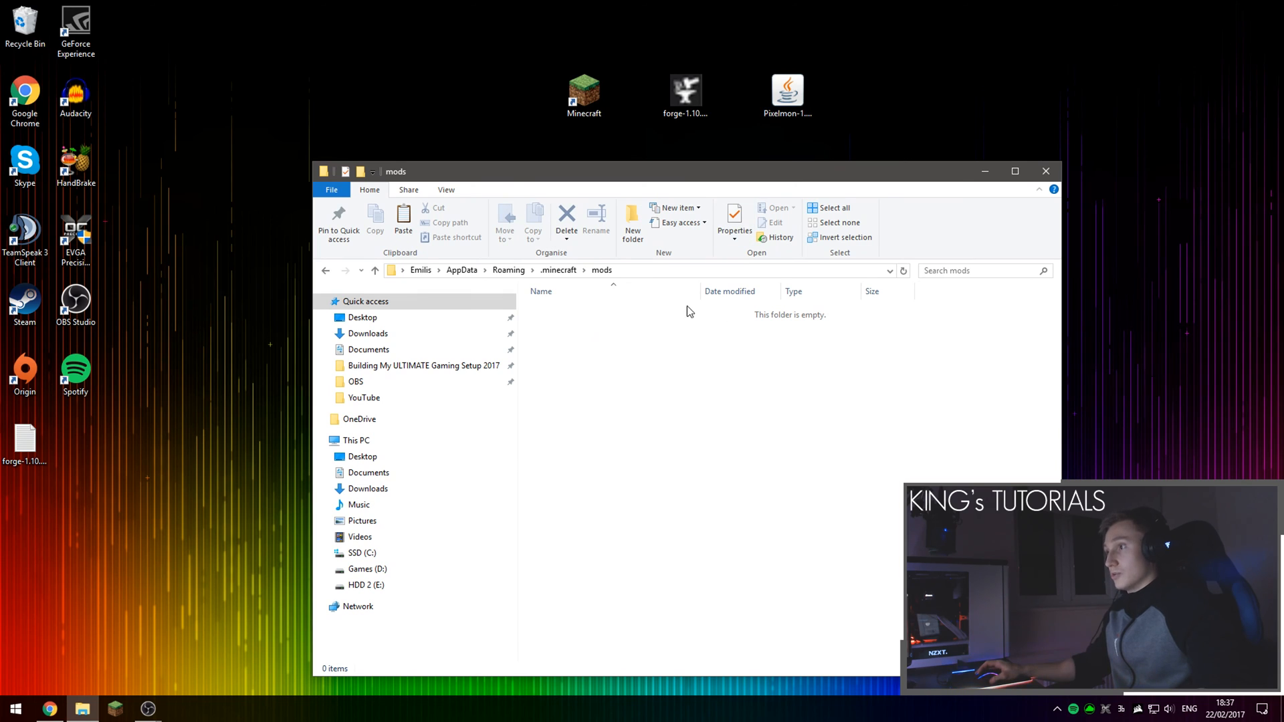
{"action": "left_click_drag", "start_coordinate": [787, 90], "coordinate": [716, 336]}
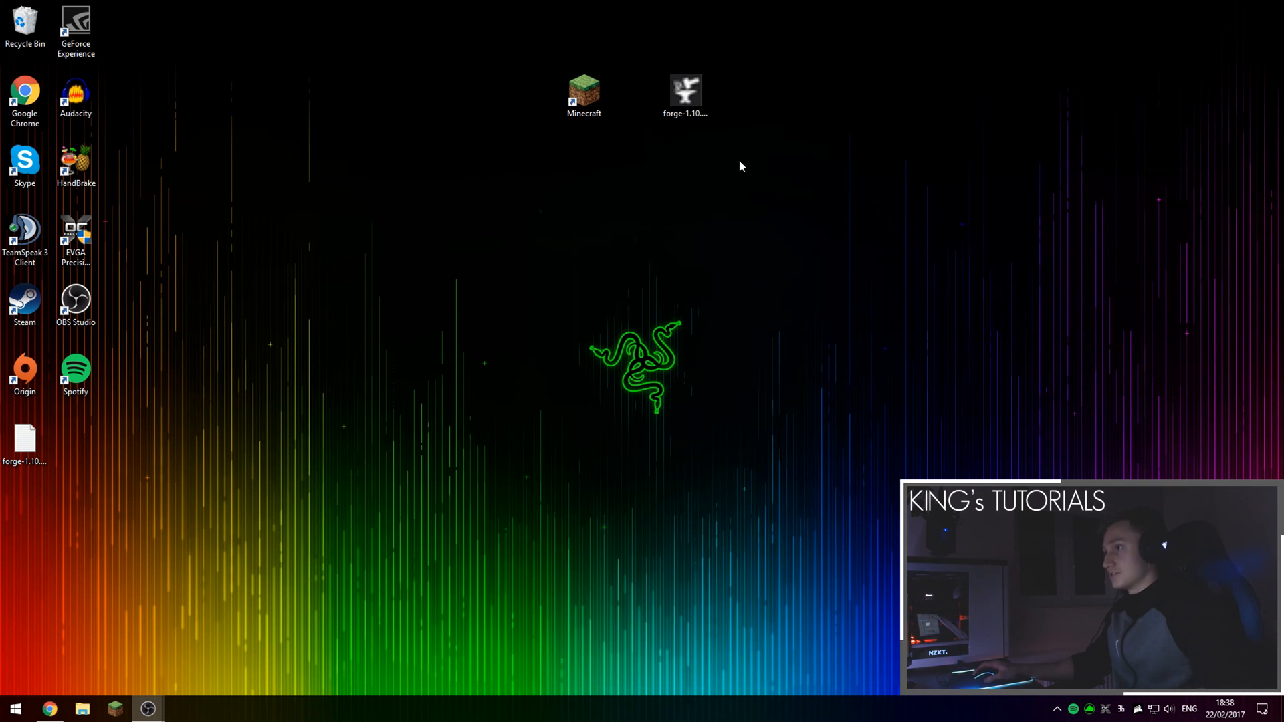
- Switch on the forge profile's 1GB JVM arguments and save the profile
{"action": "double_click", "coordinate": [584, 91]}
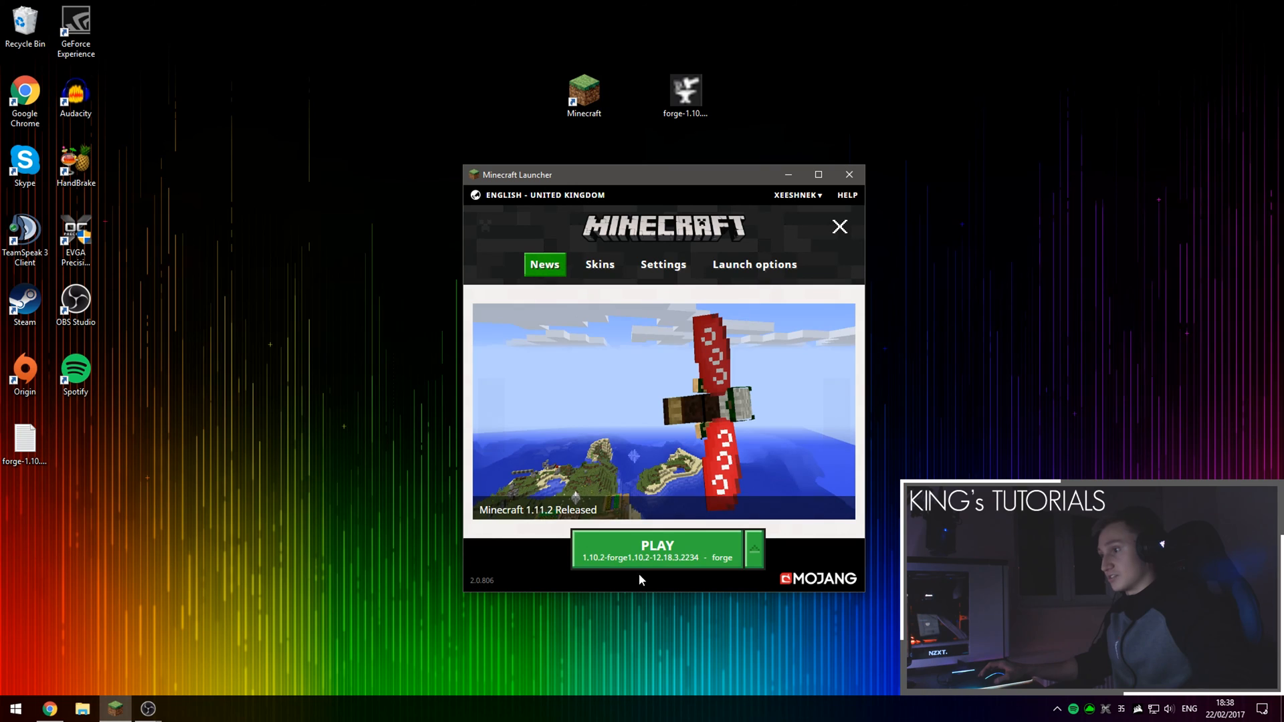
{"action": "left_click", "coordinate": [755, 264]}
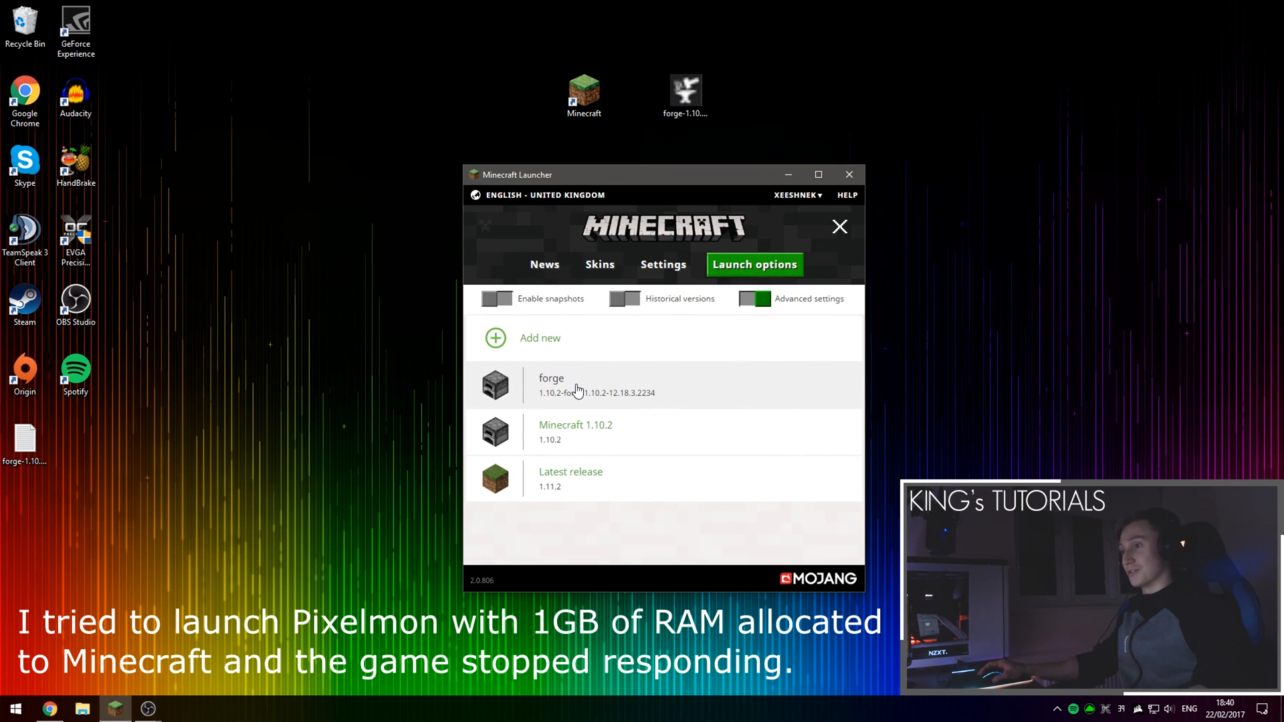
{"action": "left_click", "coordinate": [578, 384]}
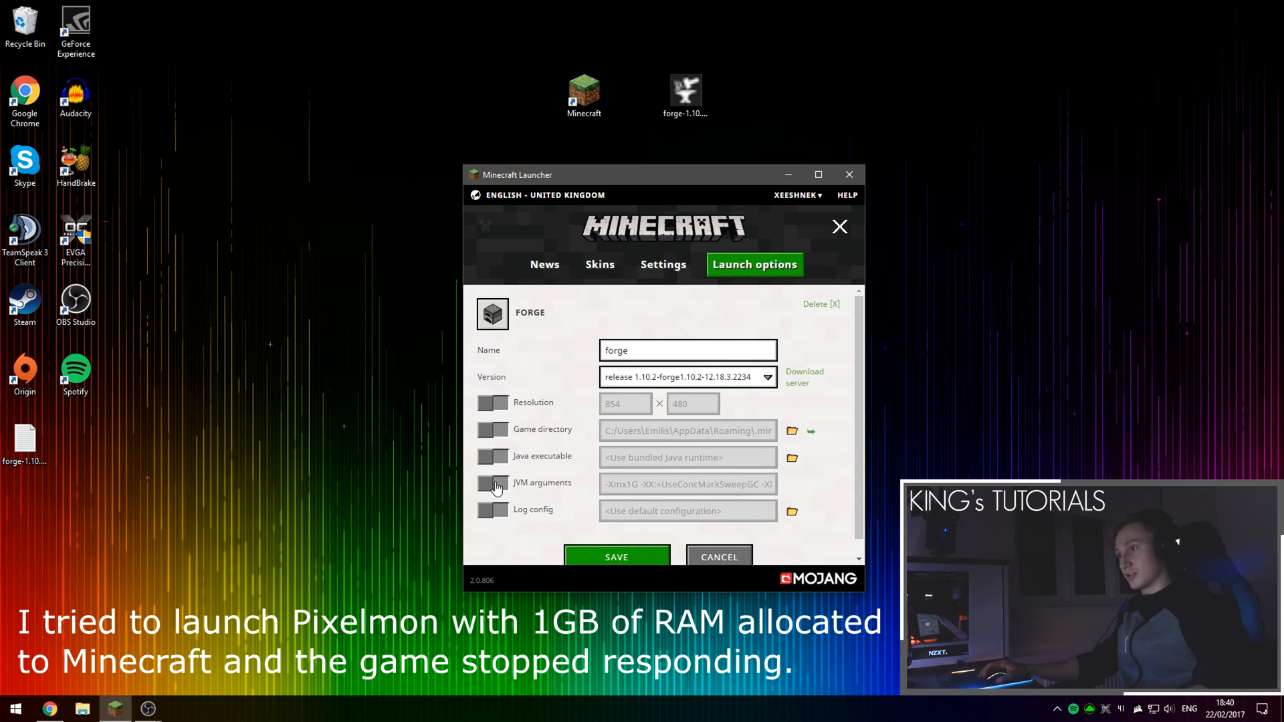
{"action": "left_click", "coordinate": [491, 483]}
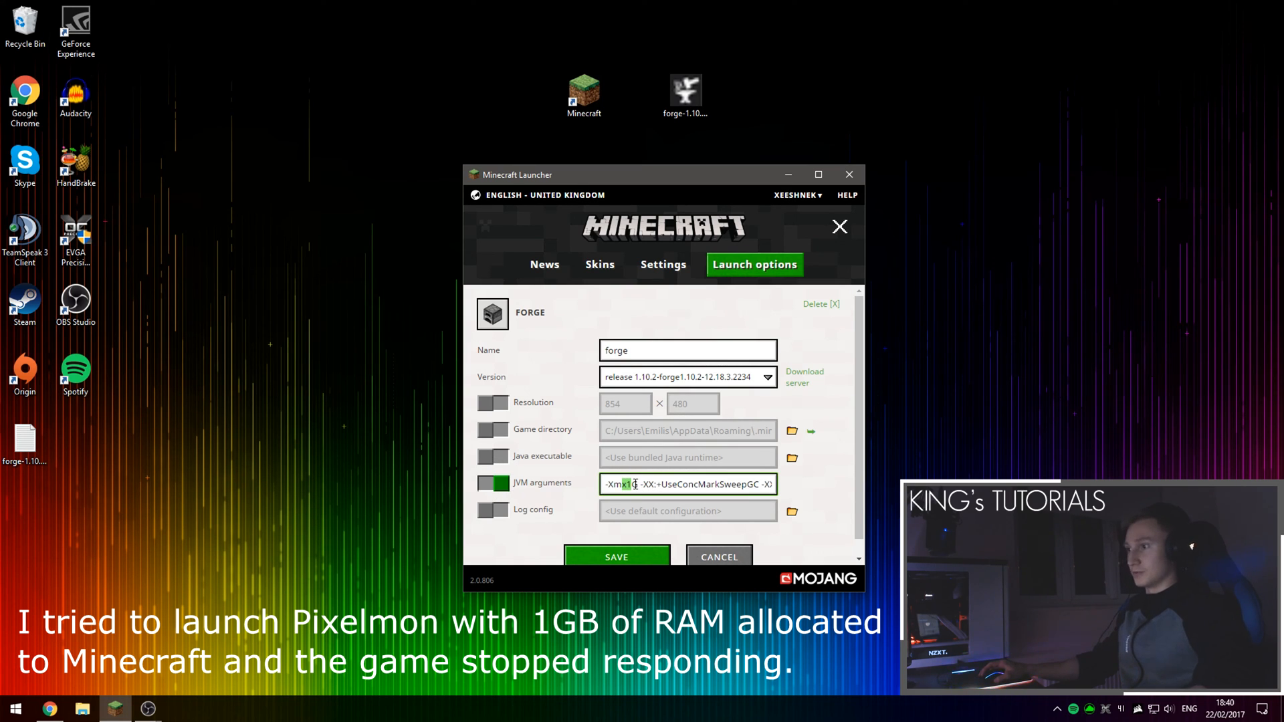
{"action": "left_click", "coordinate": [616, 556]}
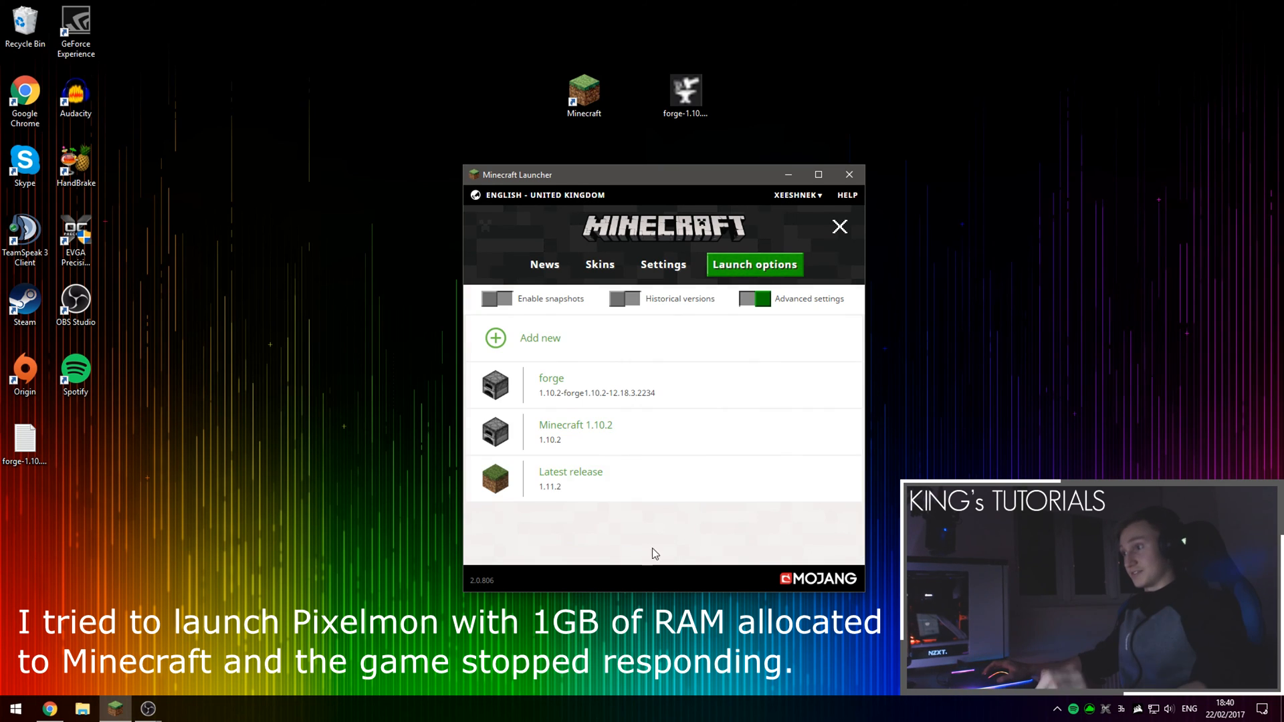
{"action": "left_click", "coordinate": [545, 265]}
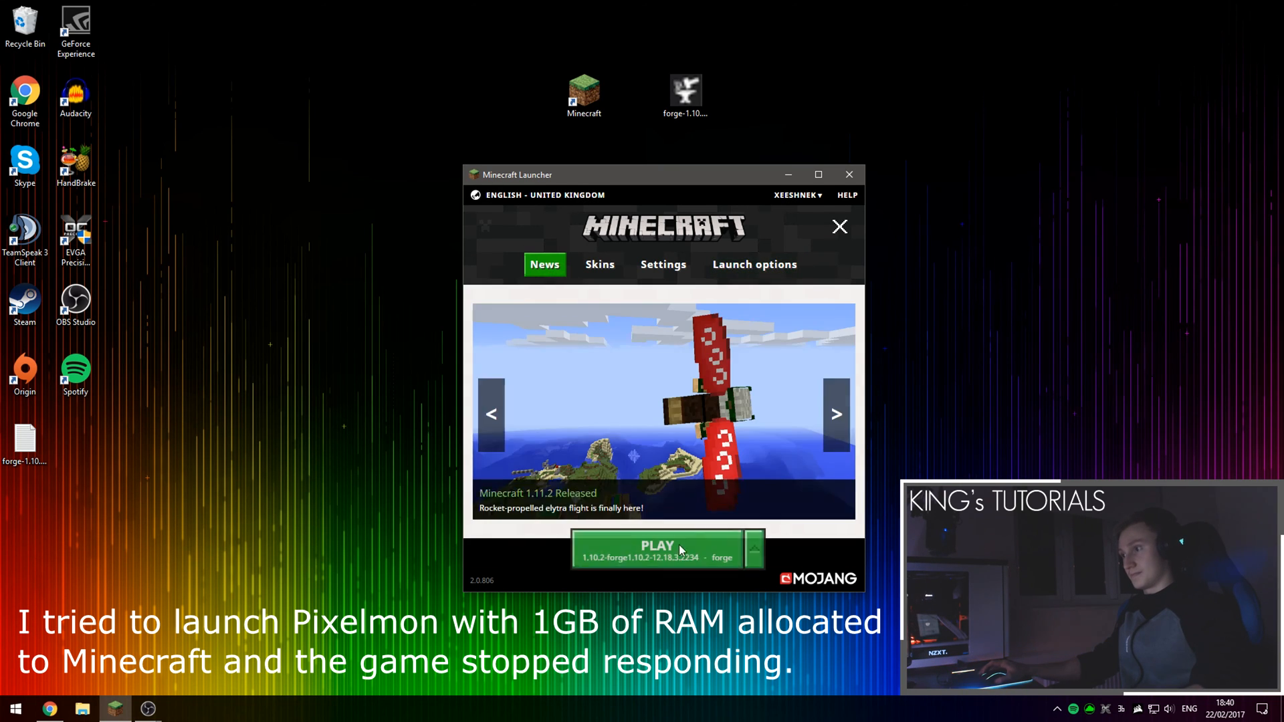
{"action": "mouse_move", "coordinate": [682, 380]}
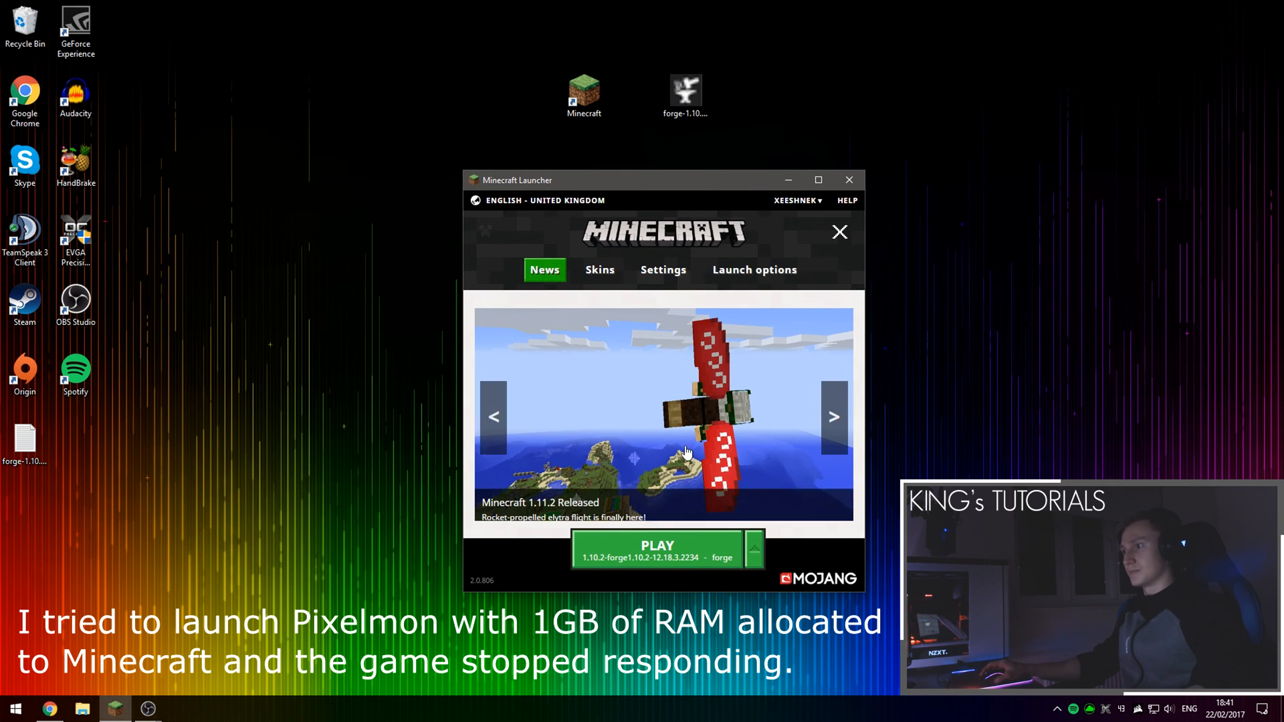
- Play the forge profile so Forge and Pixelmon load to the main menu
{"action": "left_click", "coordinate": [658, 550]}
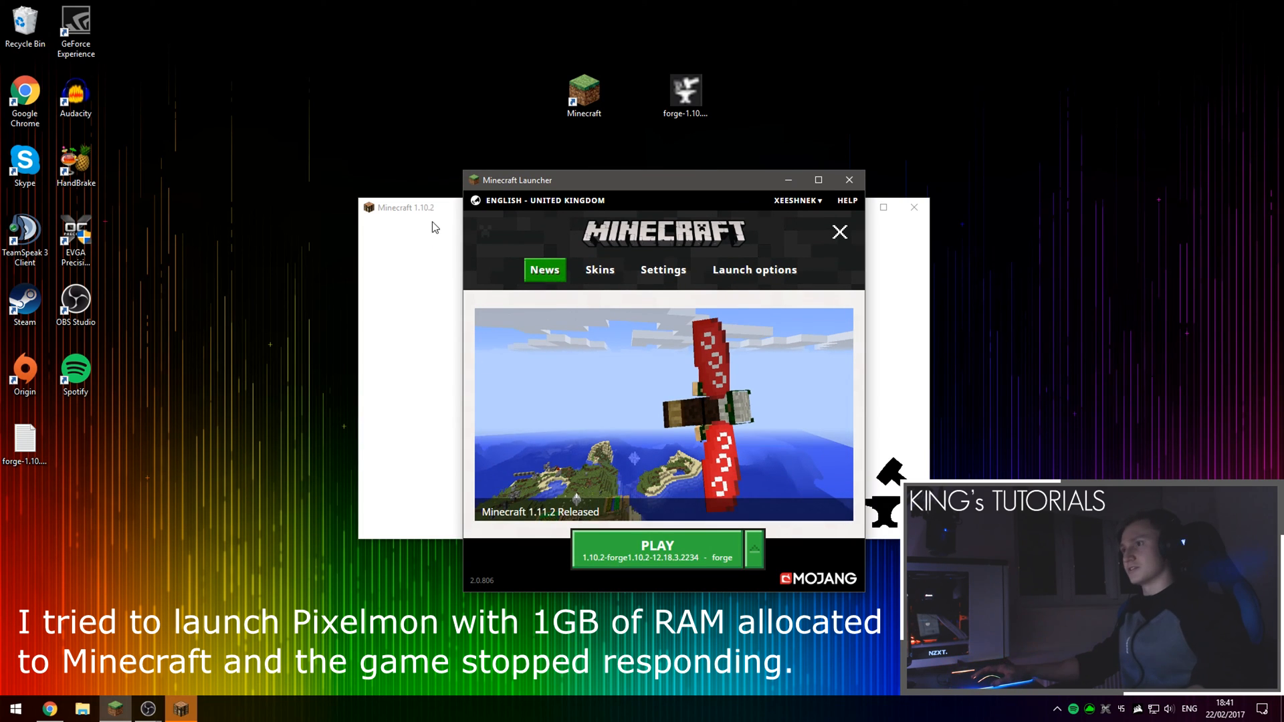
{"action": "mouse_move", "coordinate": [443, 211]}
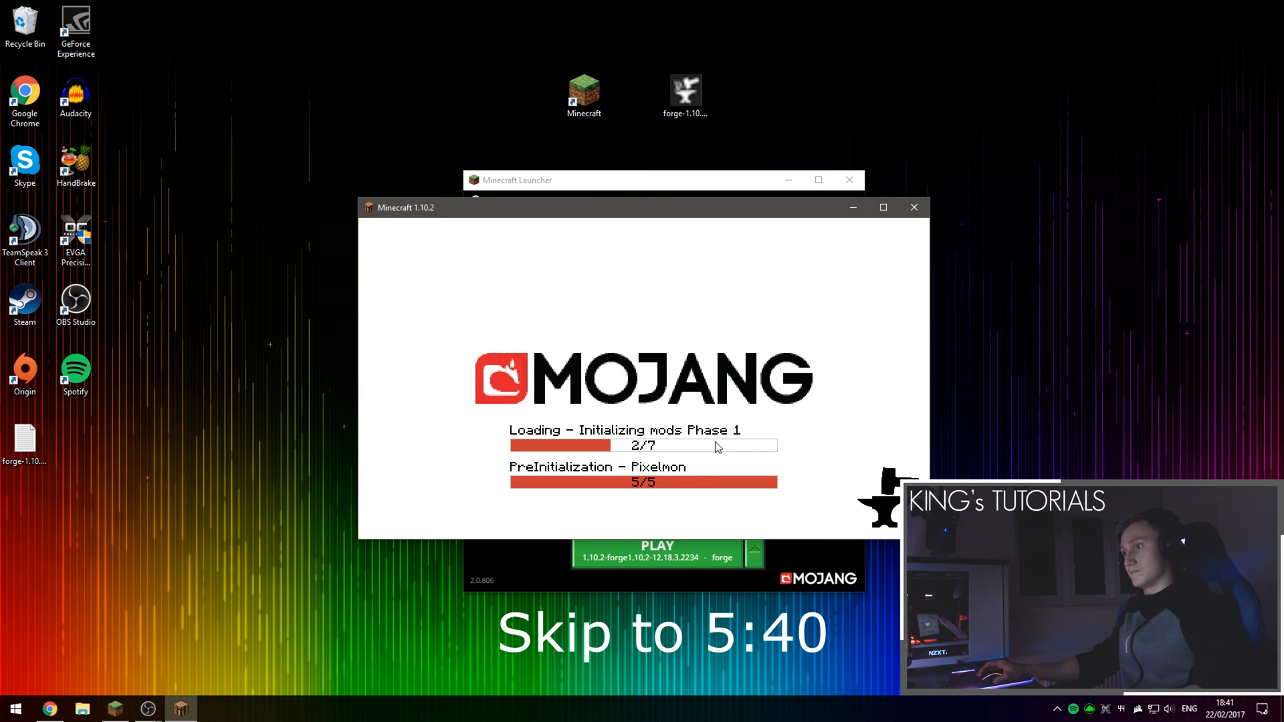
{"action": "mouse_move", "coordinate": [645, 459]}
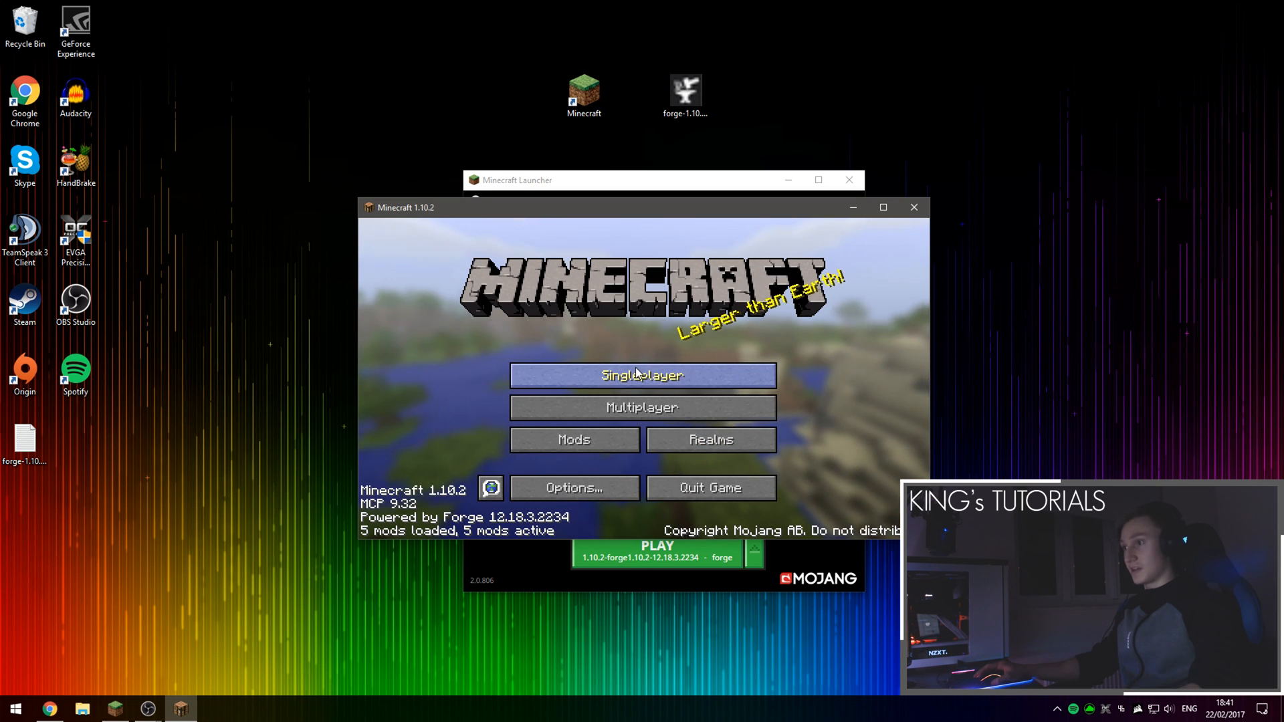
- Enter a singleplayer world and pick Chikorita as the starter Pokémon
{"action": "left_click", "coordinate": [642, 375]}
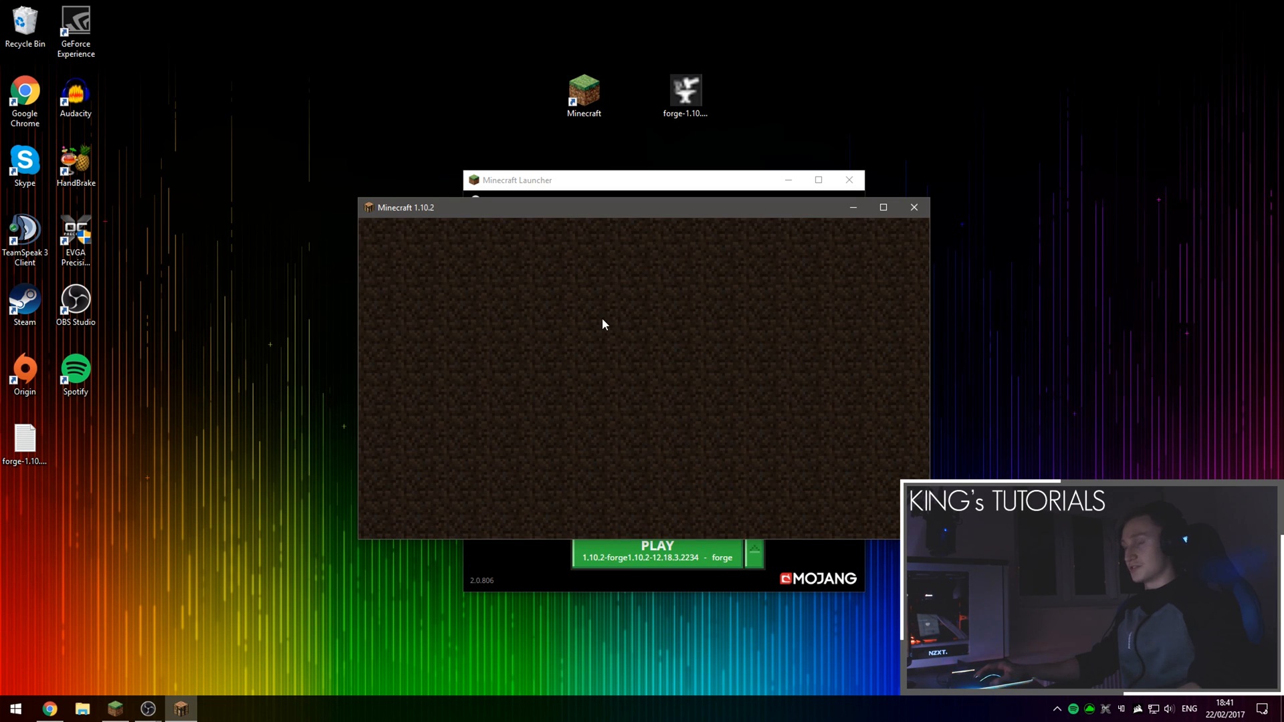
{"action": "mouse_move", "coordinate": [612, 321]}
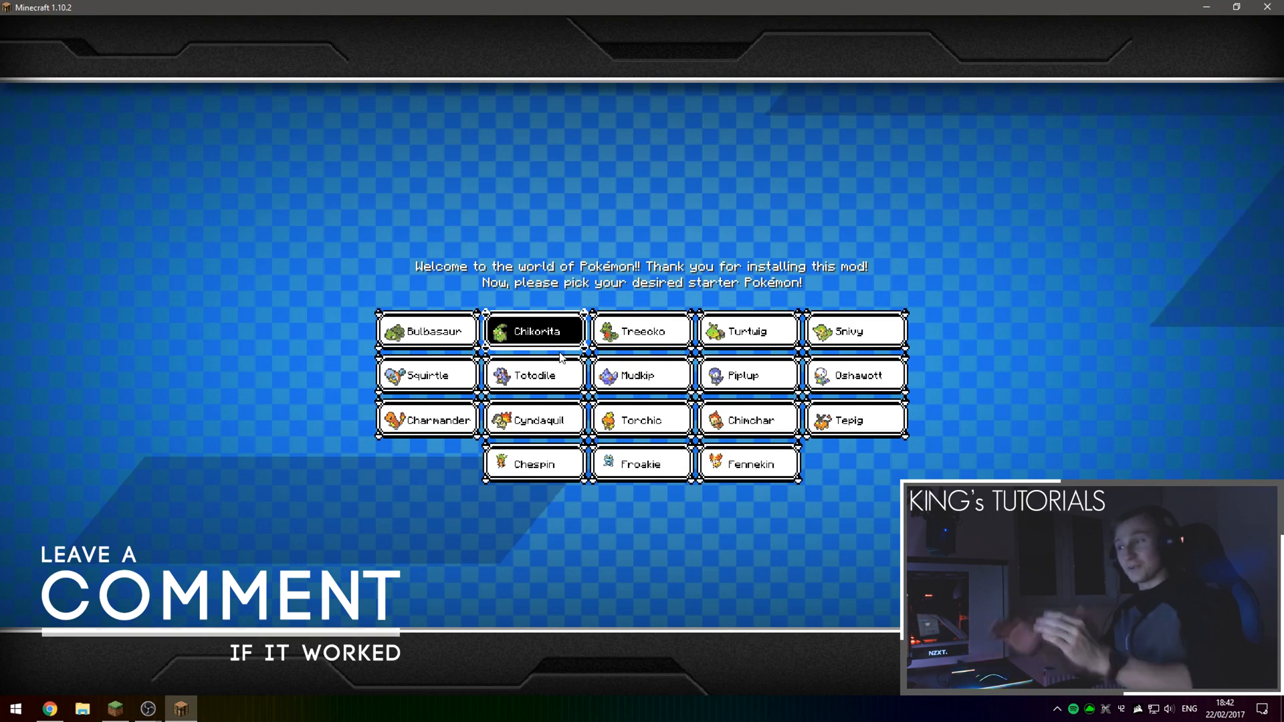
{"action": "mouse_move", "coordinate": [540, 360]}
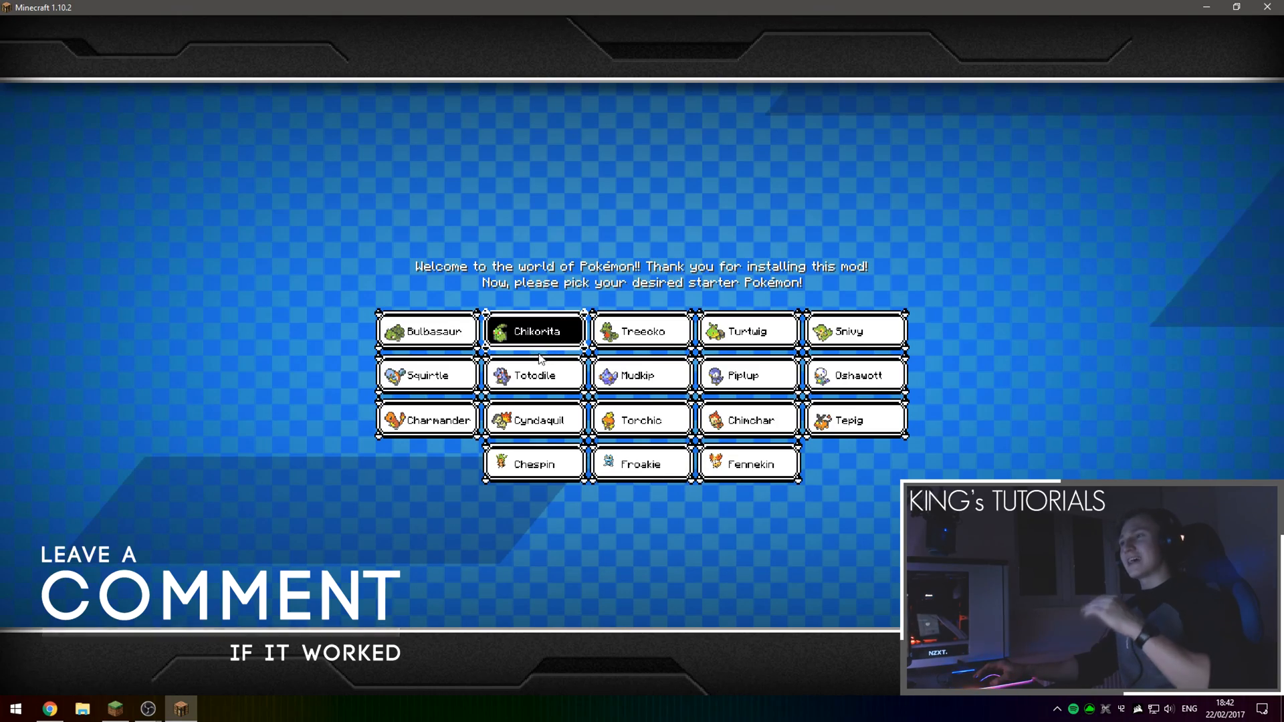
{"action": "left_click", "coordinate": [533, 330]}
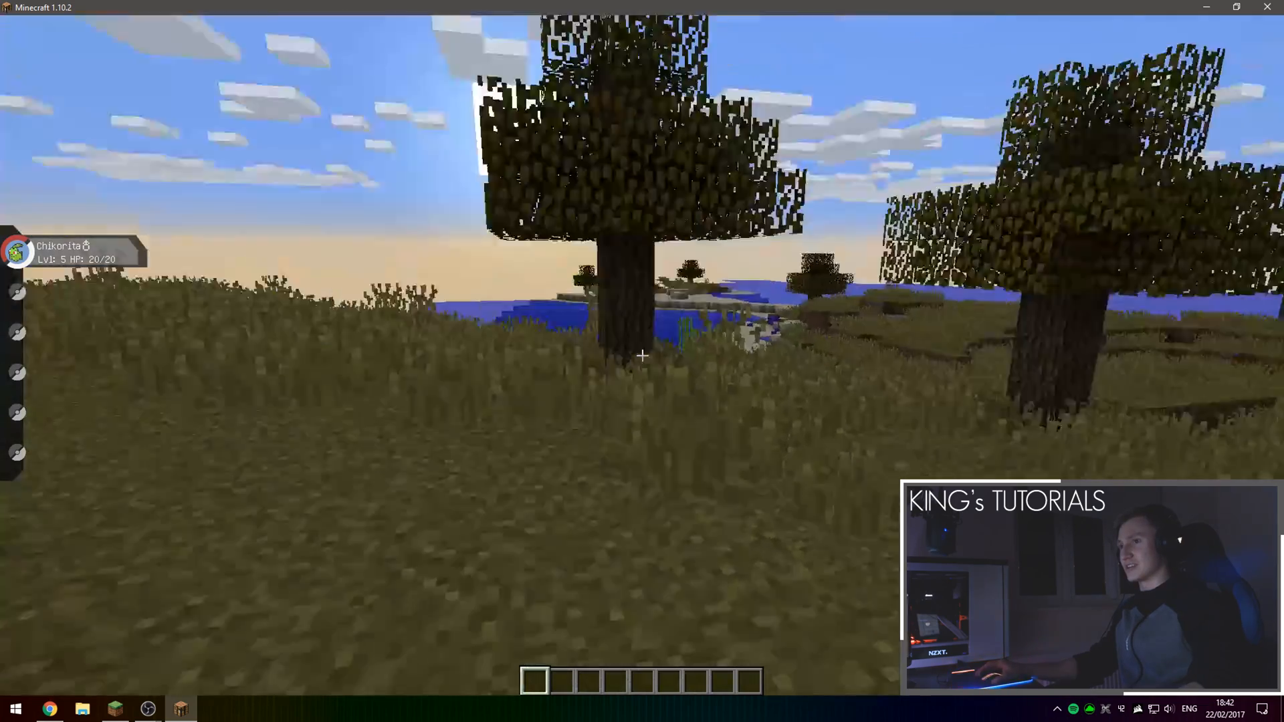